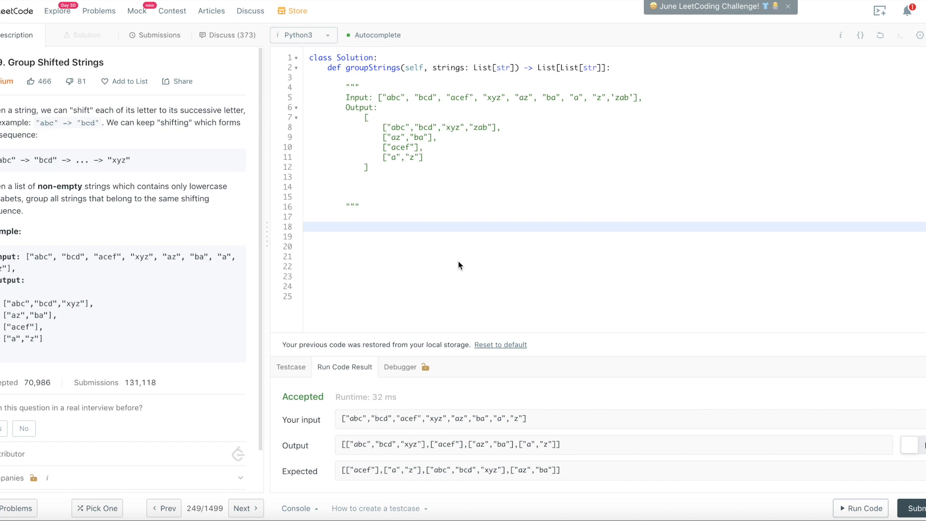
pyautogui.moveTo(407, 104)
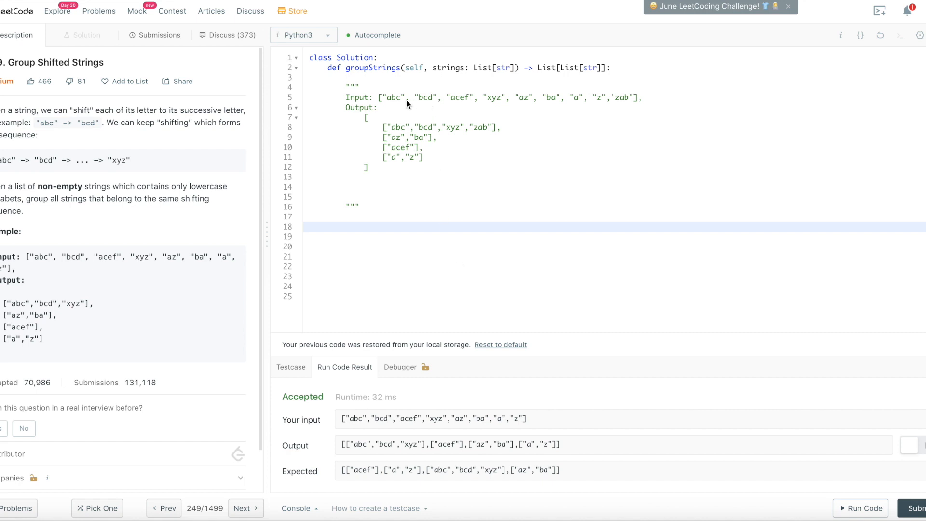
pyautogui.moveTo(518, 121)
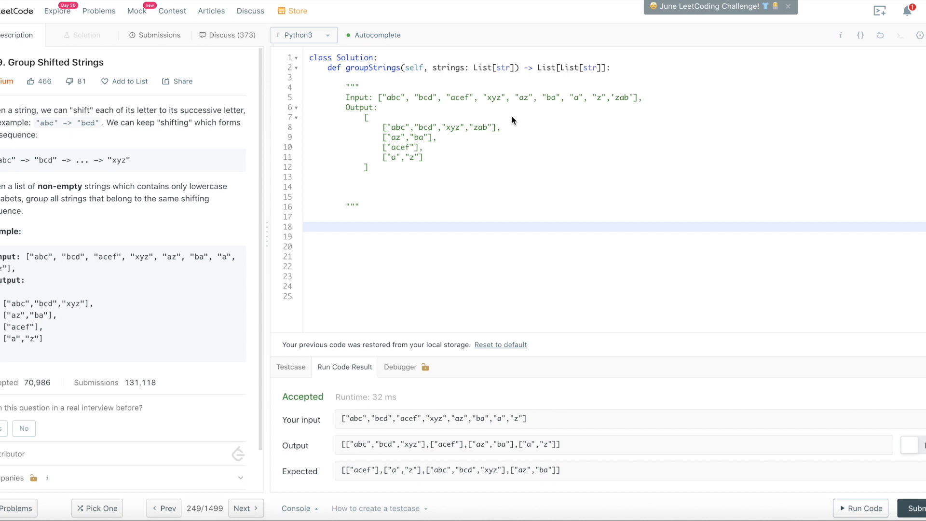
pyautogui.moveTo(394, 108)
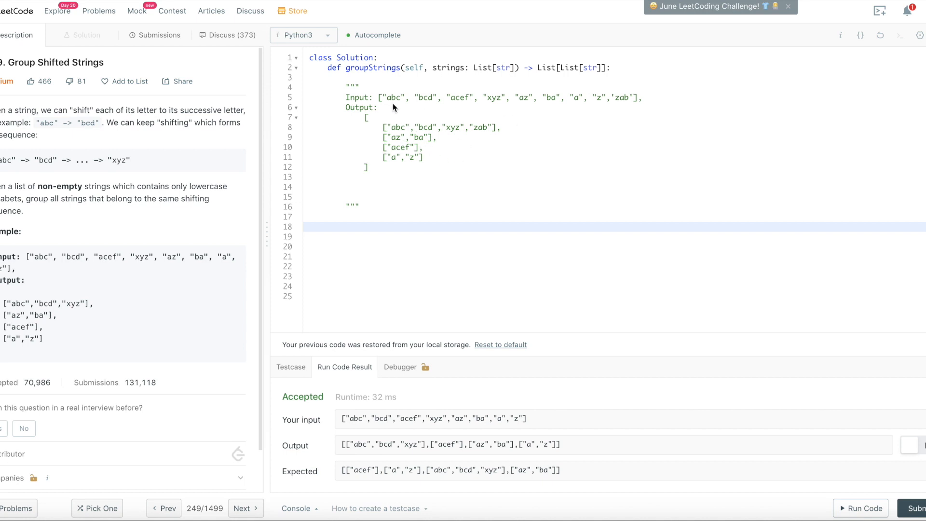
pyautogui.moveTo(396, 105)
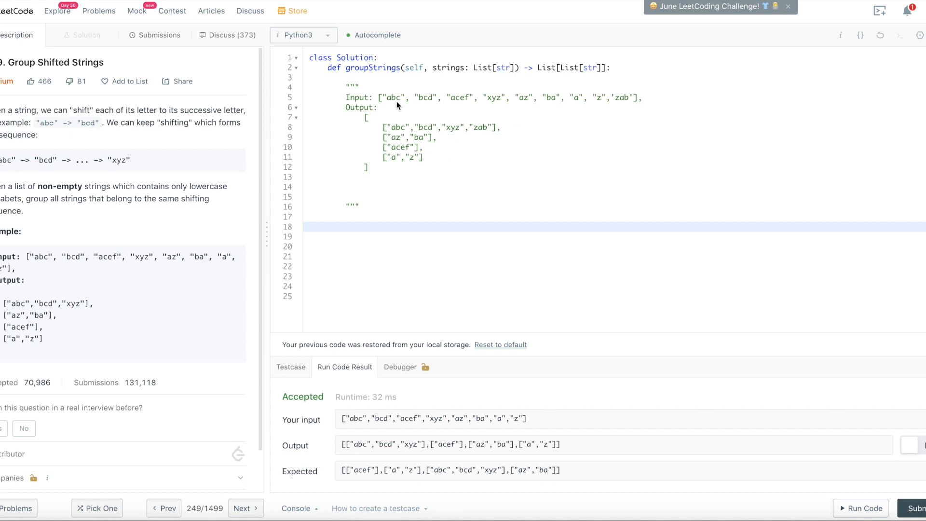
pyautogui.moveTo(390, 105)
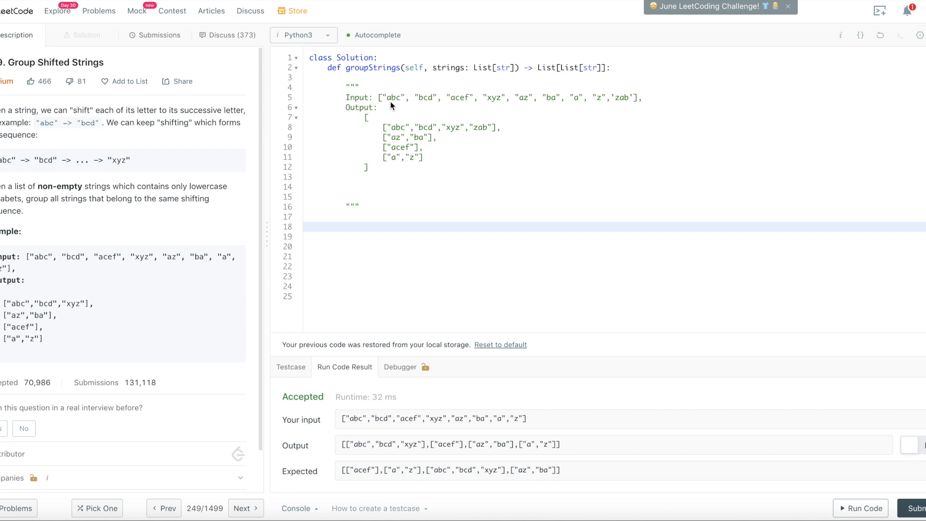
pyautogui.moveTo(396, 105)
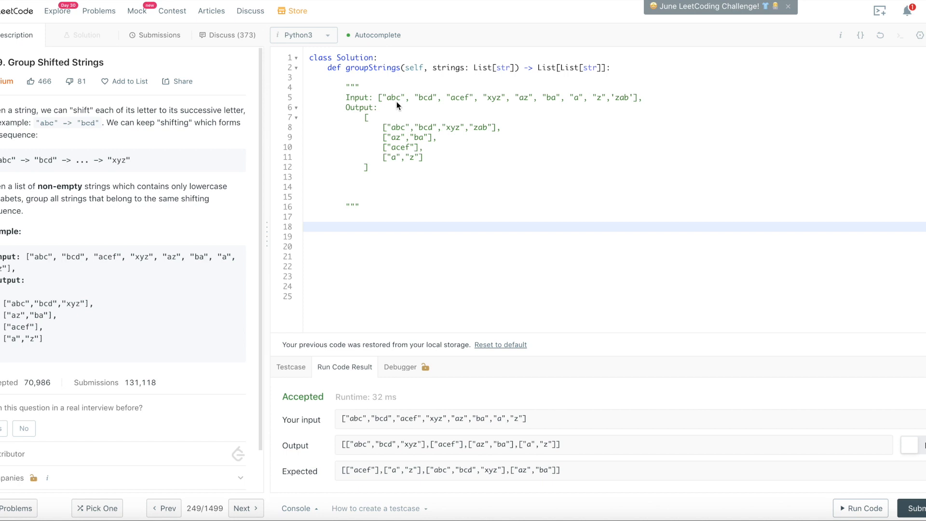
pyautogui.moveTo(394, 137)
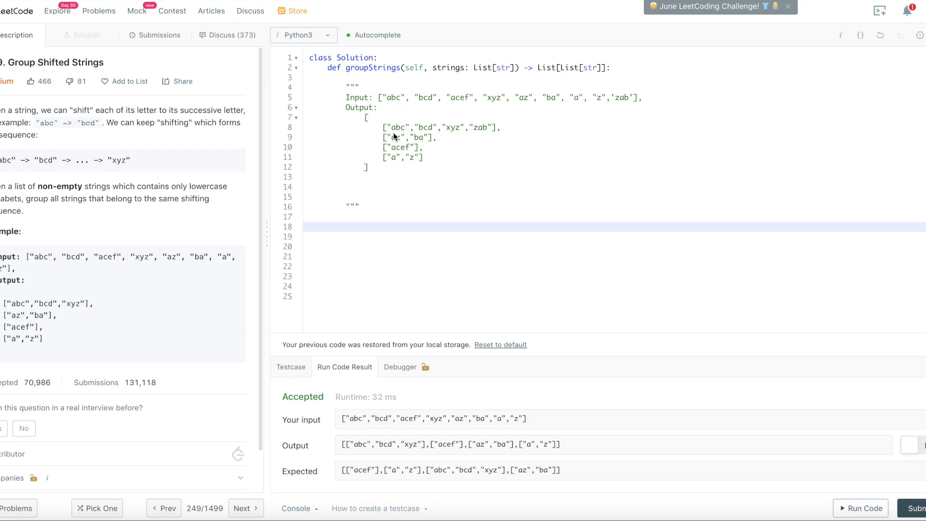
pyautogui.moveTo(427, 105)
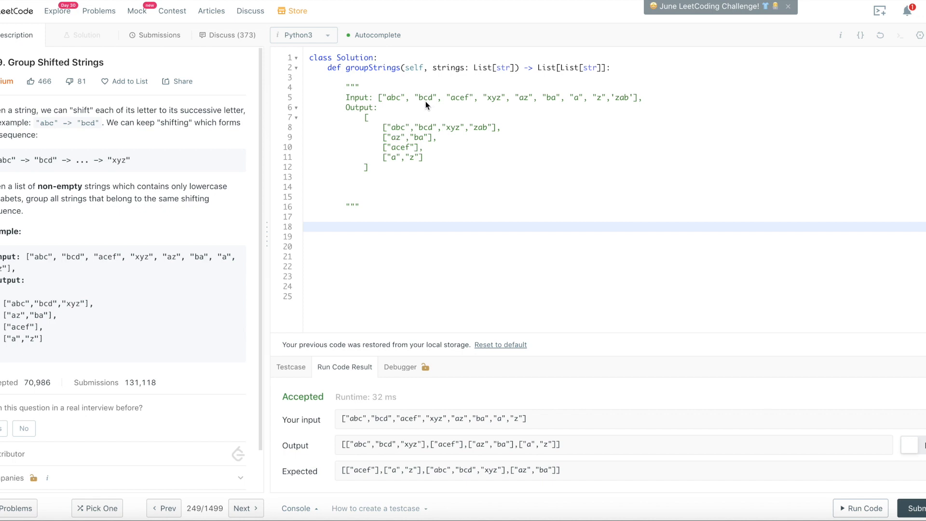
pyautogui.moveTo(424, 108)
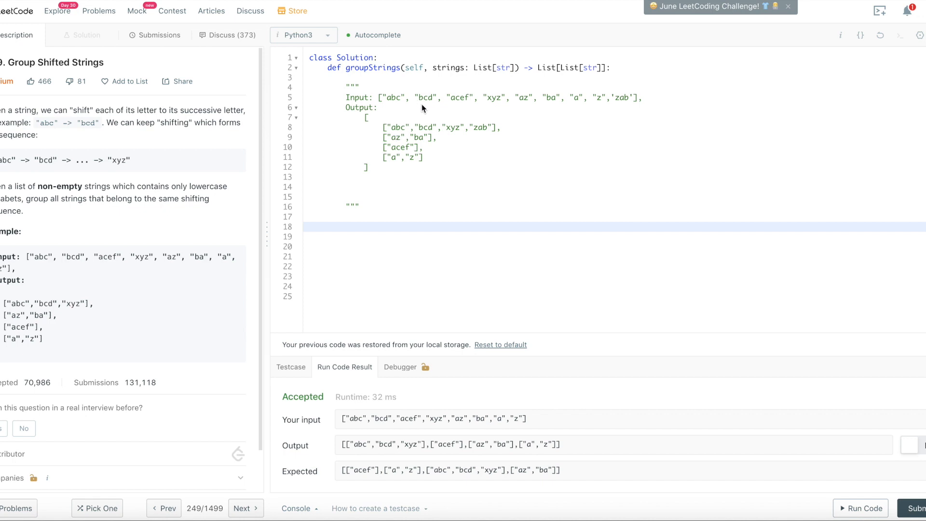
pyautogui.moveTo(620, 114)
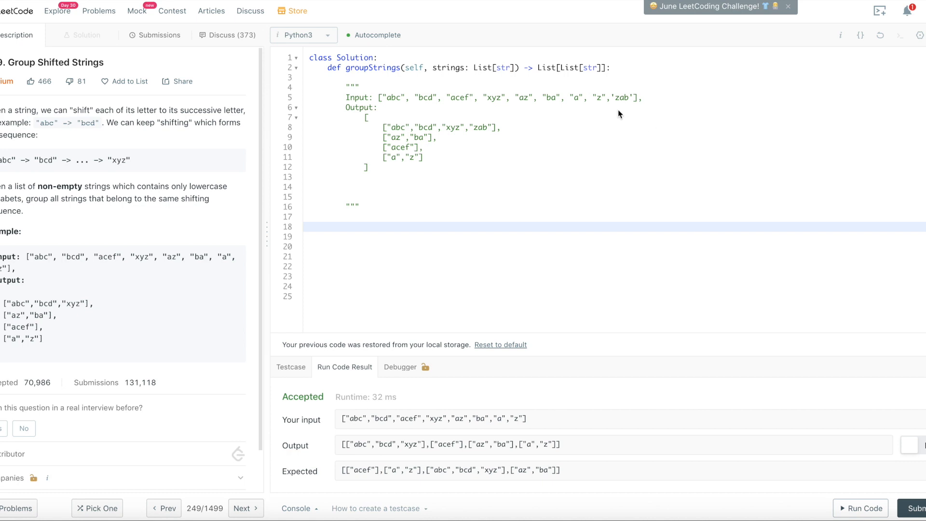
pyautogui.moveTo(620, 107)
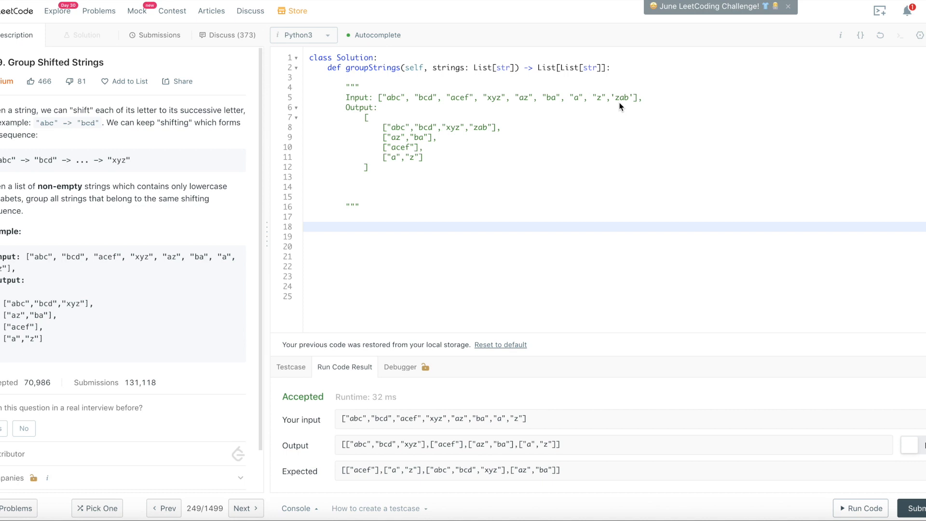
# Sketch a dictionary in the docstring mapping "11" to ["abc","bcd","xyz"] with a trailing comma
pyautogui.click(345, 227)
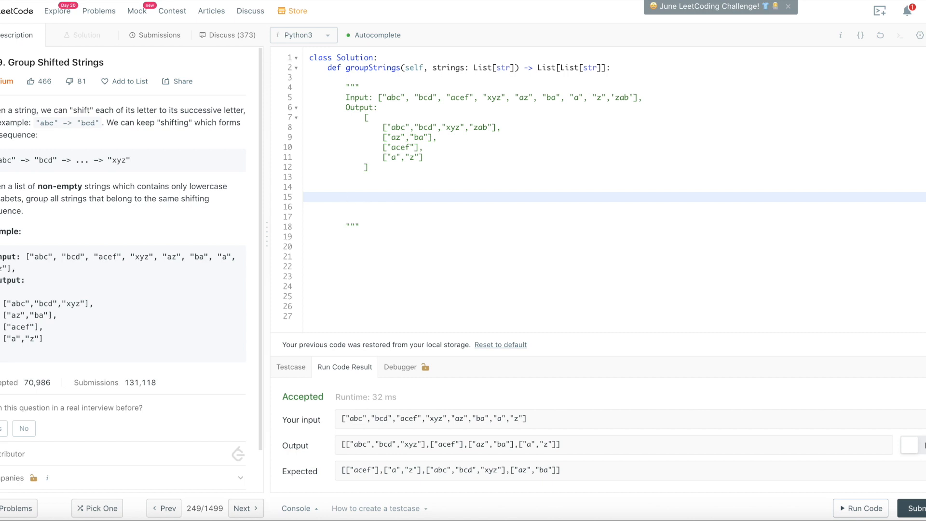
pyautogui.write('{}')
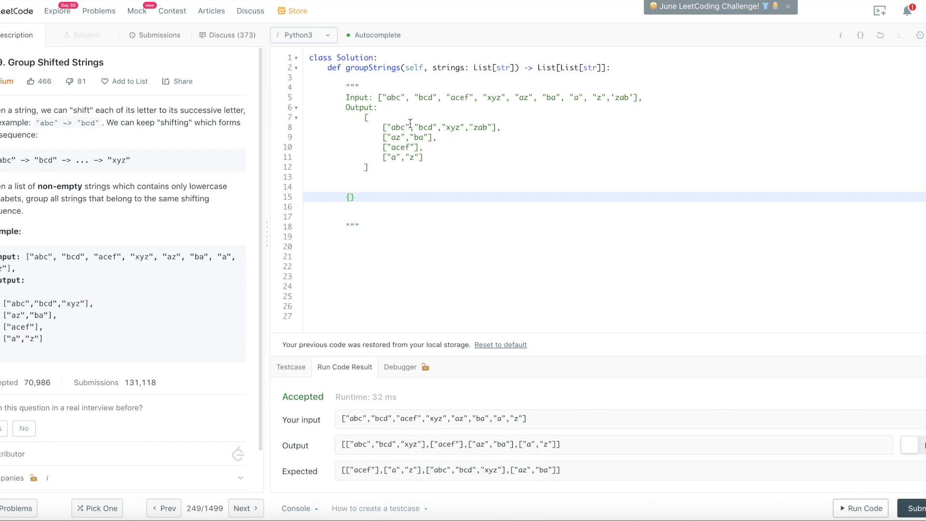
pyautogui.write('11"')
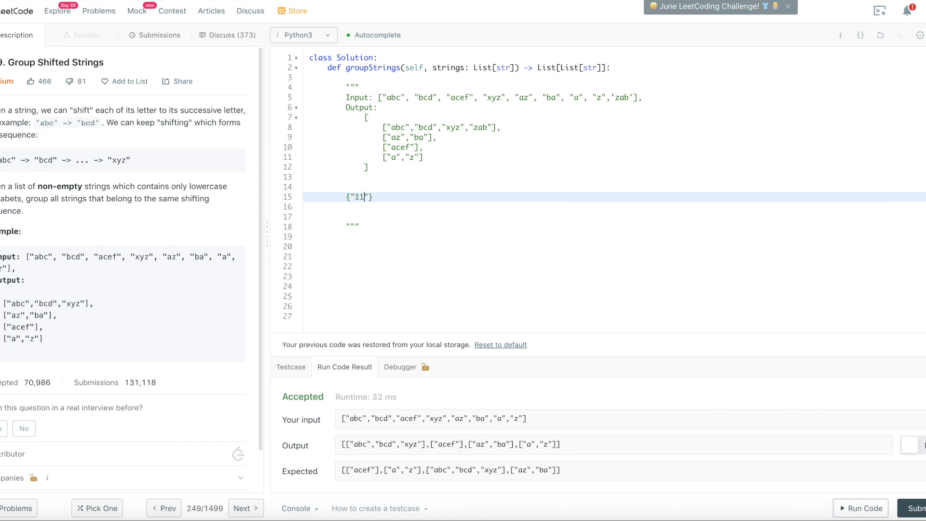
pyautogui.write(':[]')
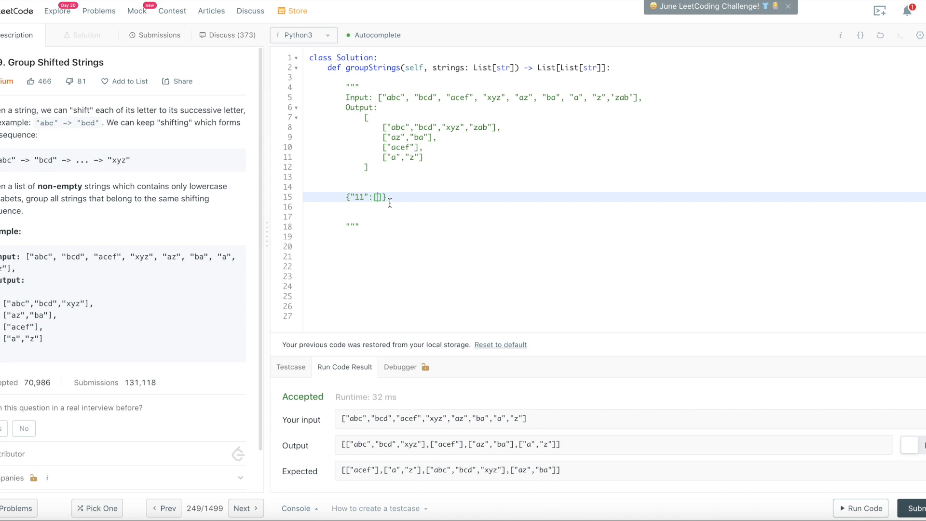
pyautogui.write('ab"')
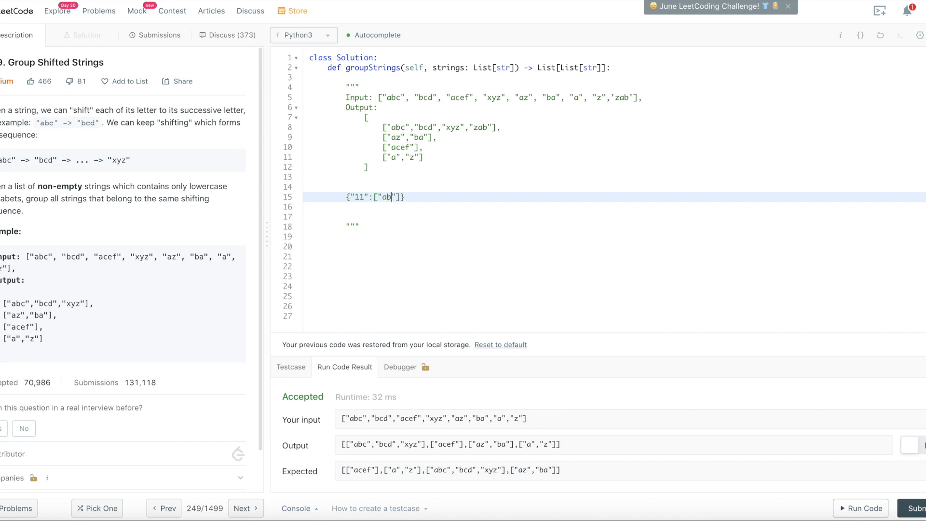
pyautogui.write('c')
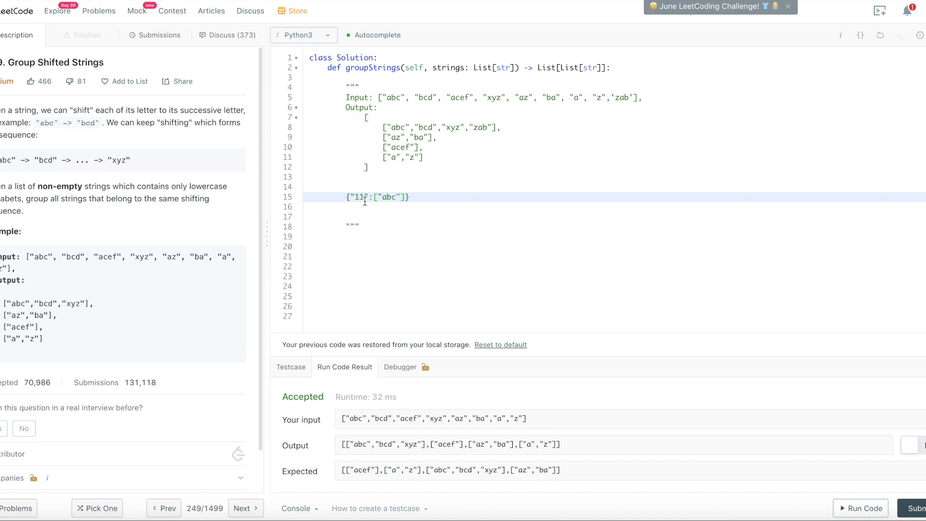
pyautogui.write(',"bcd')
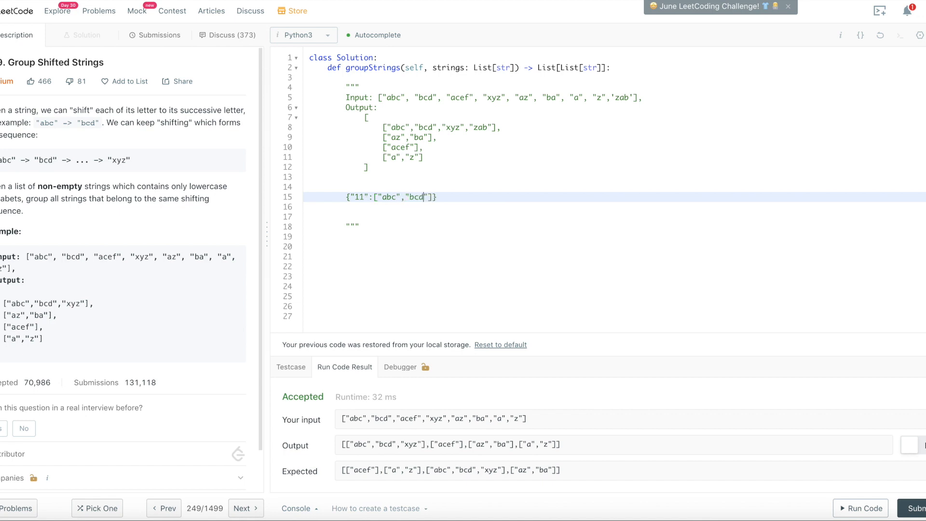
pyautogui.moveTo(472, 111)
pyautogui.write(',"x')
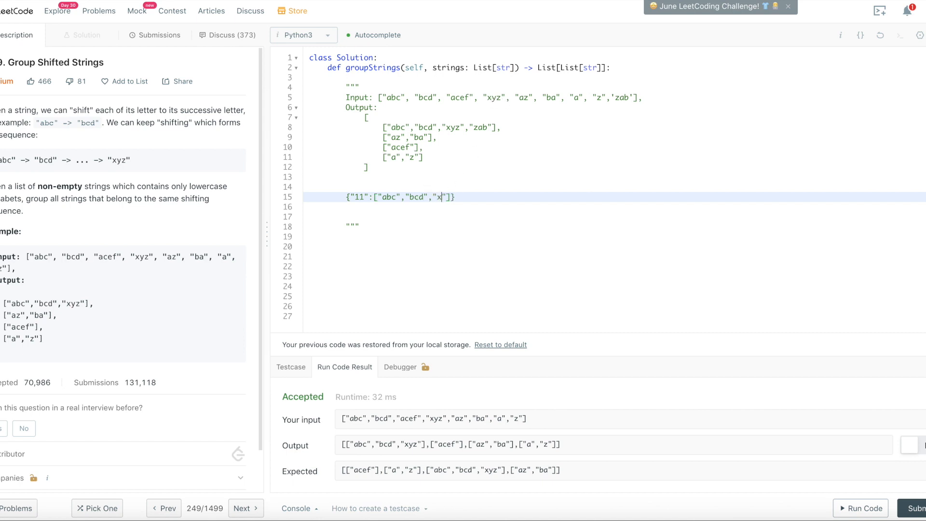
pyautogui.write('yz')
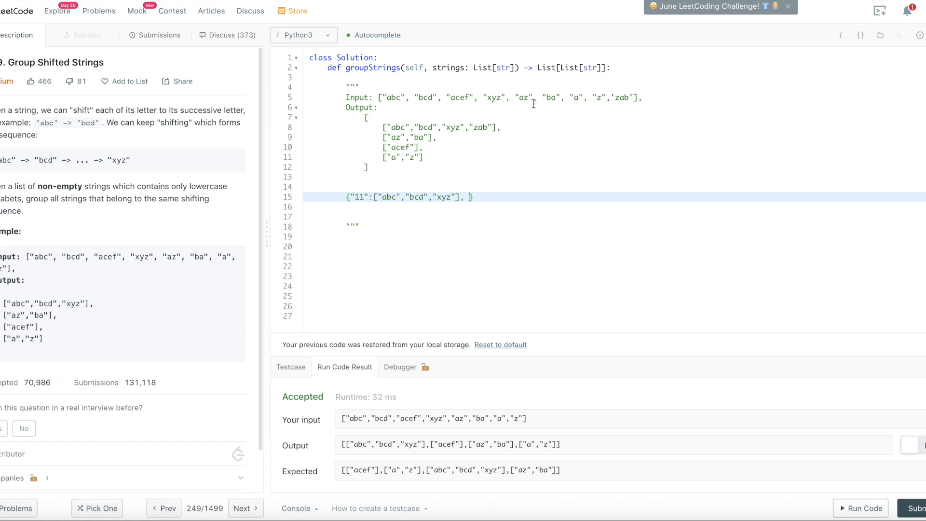
pyautogui.moveTo(504, 190)
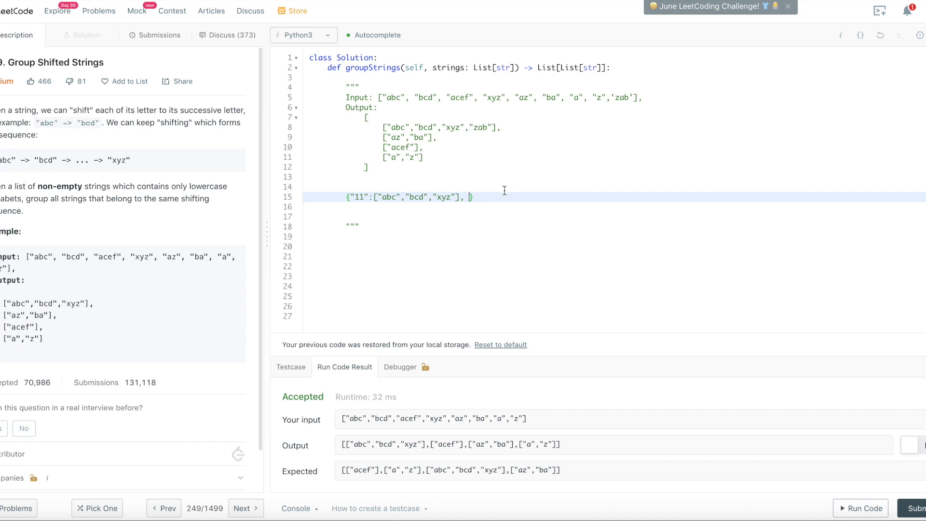
# Add a second sketch entry mapping "-1-1" to ["ba","za"], followed by a blank line
pyautogui.write('""')
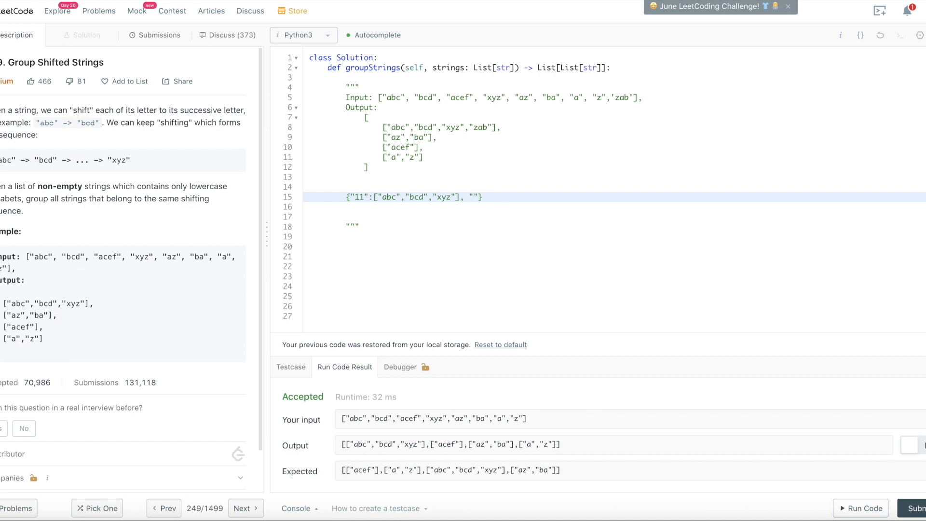
pyautogui.write('-1')
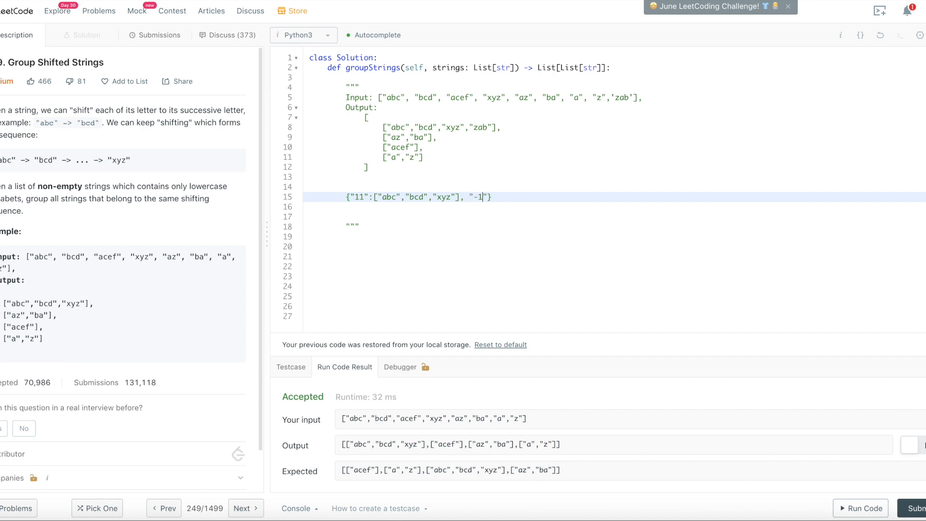
pyautogui.write('-1')
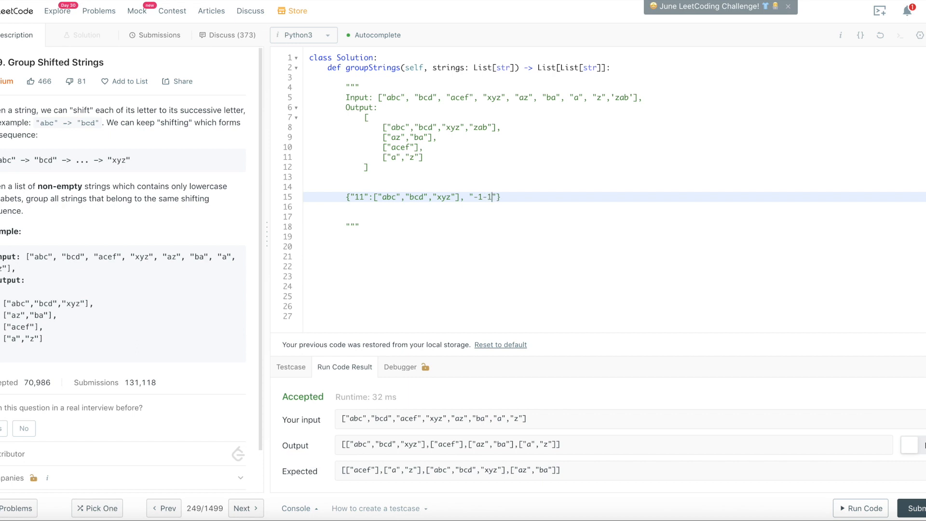
pyautogui.write(':')
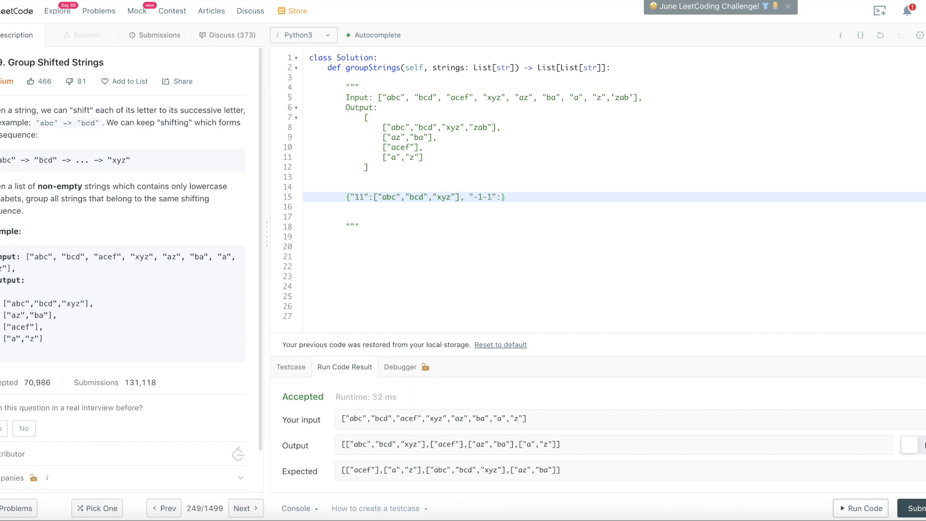
pyautogui.write('[]')
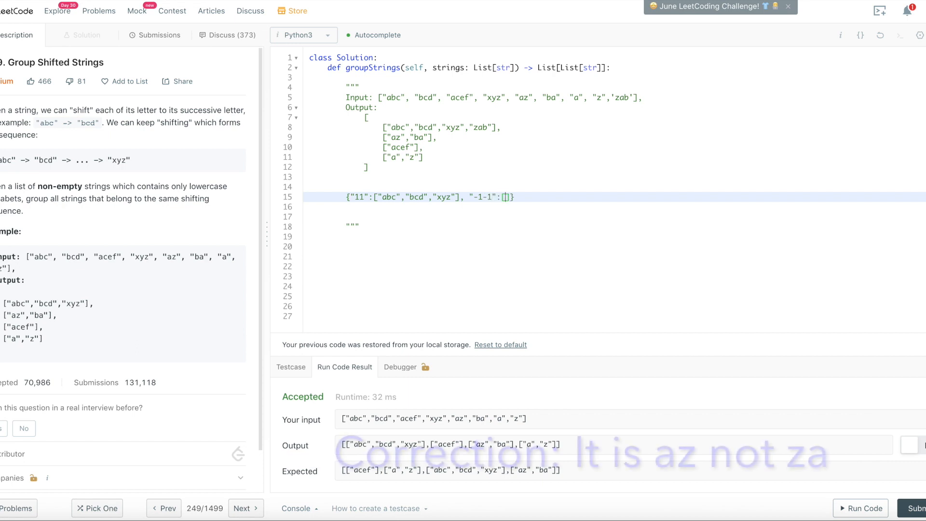
pyautogui.write('ba')
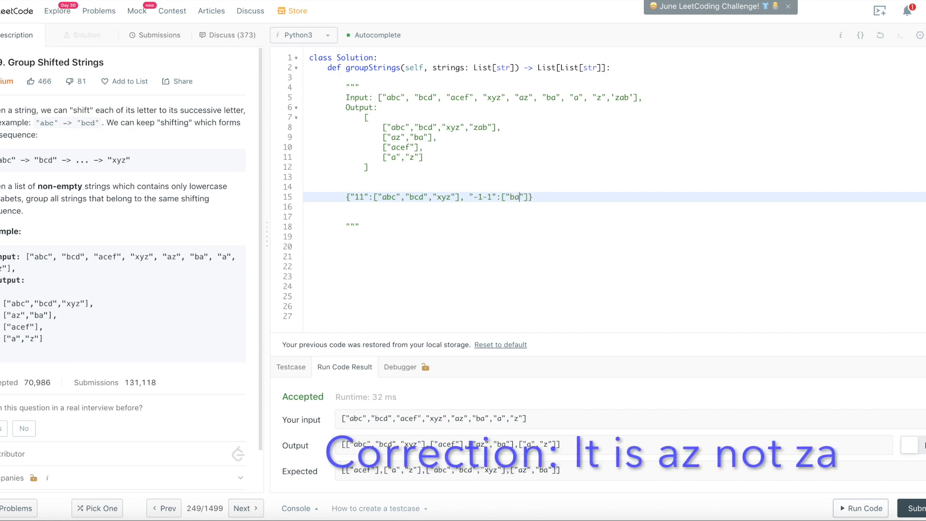
pyautogui.write('""')
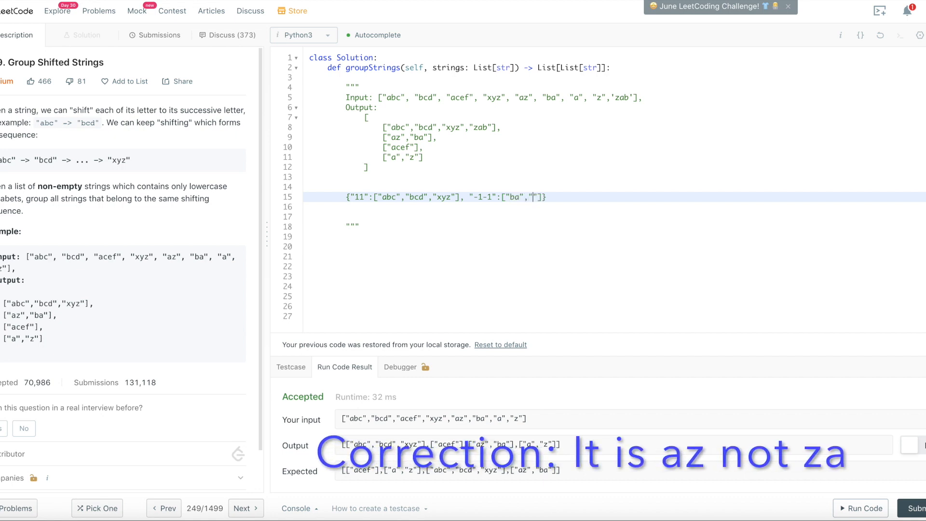
pyautogui.write('za')
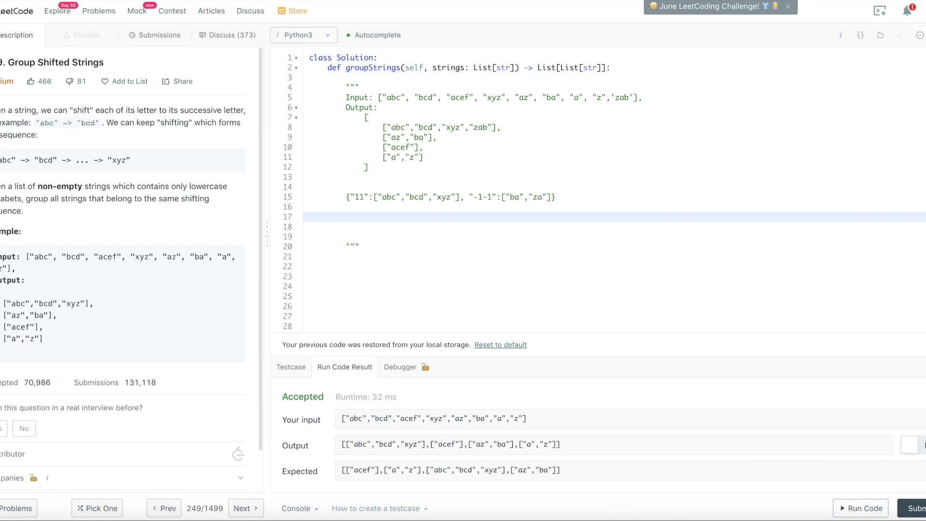
# Note abc and a first wrap-around calculation (2+2+3)%3 beneath the sketch dictionary
pyautogui.write('ab')
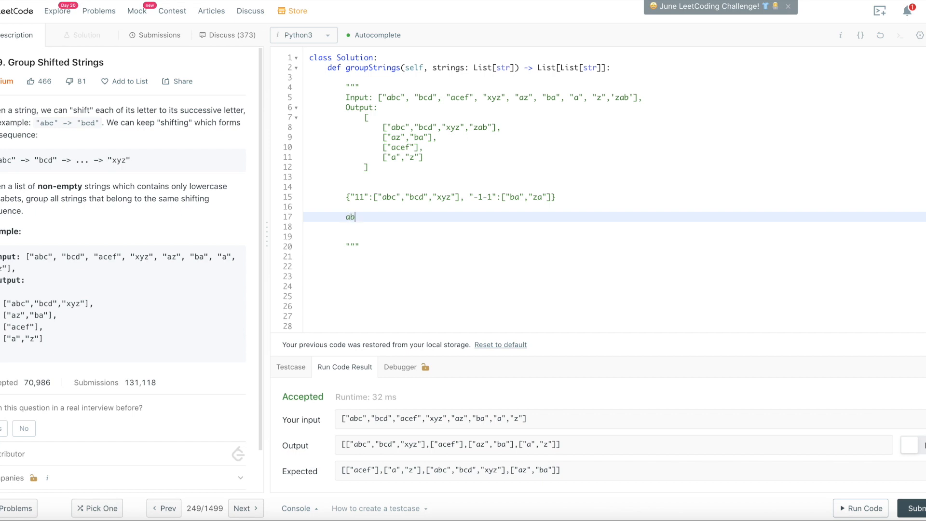
pyautogui.write('c')
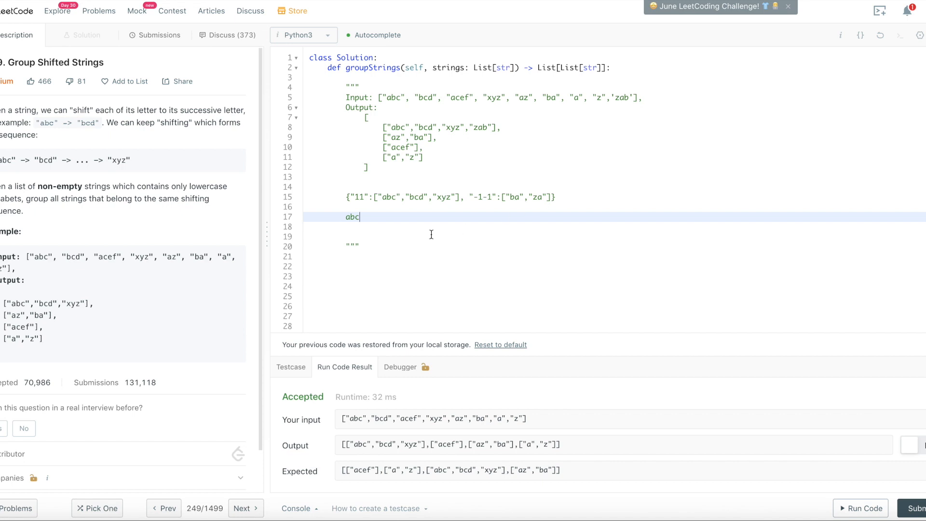
pyautogui.moveTo(370, 218)
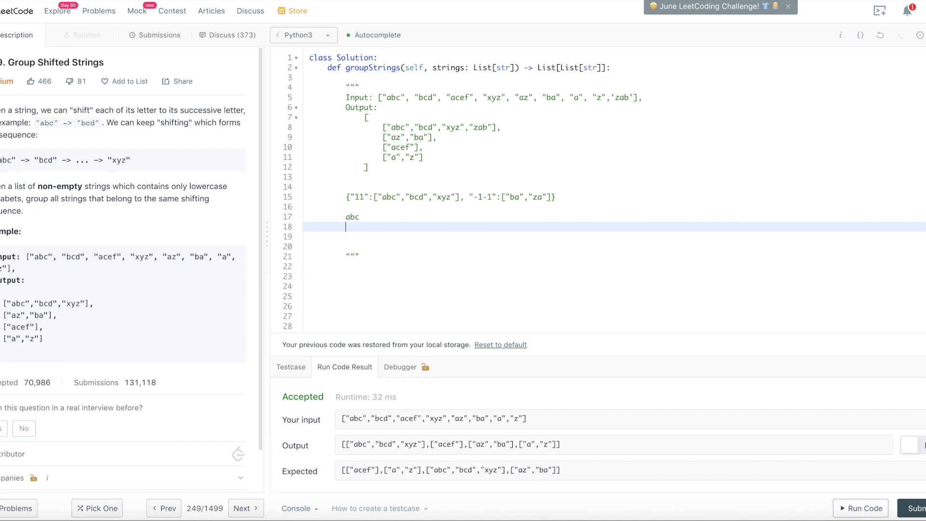
pyautogui.write('3')
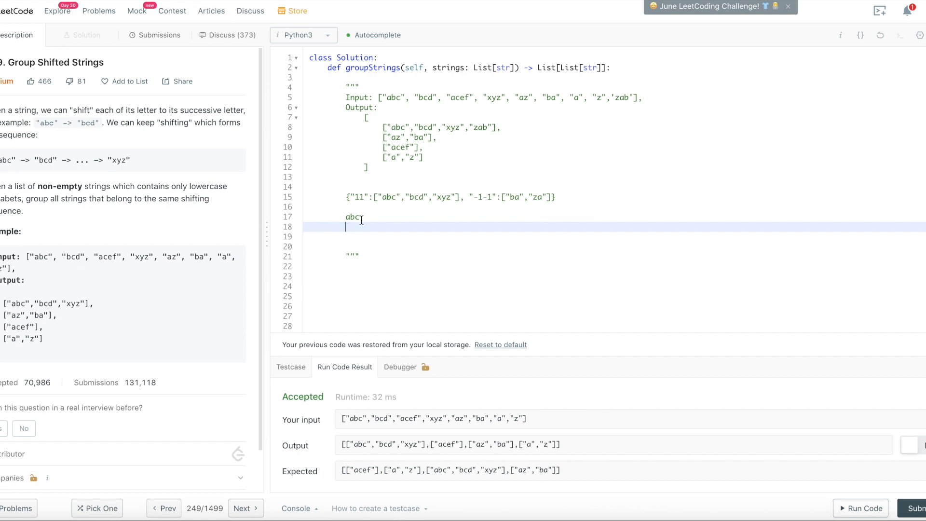
pyautogui.write('2')
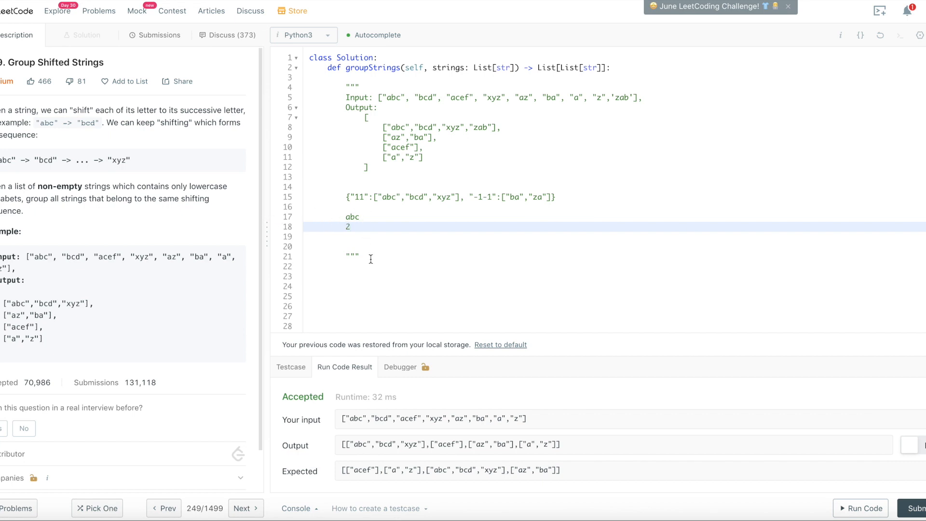
pyautogui.write('+')
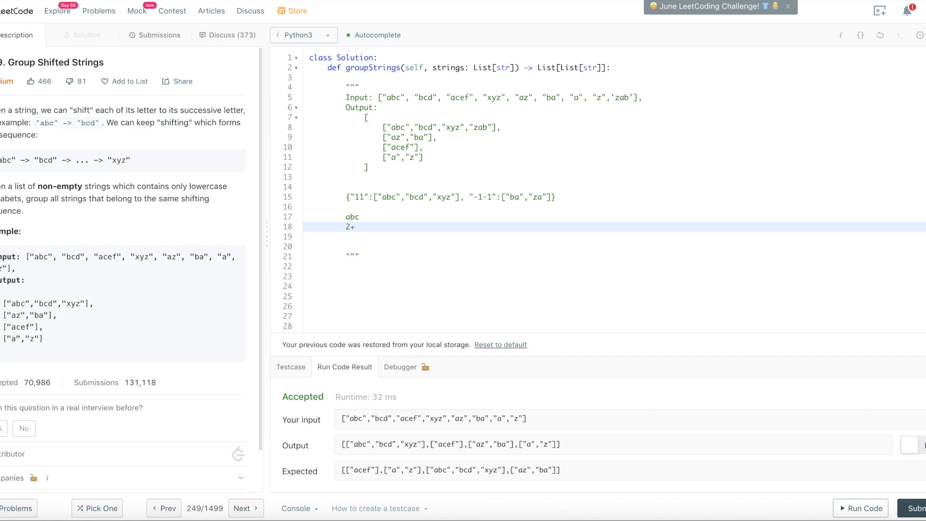
pyautogui.click(355, 226)
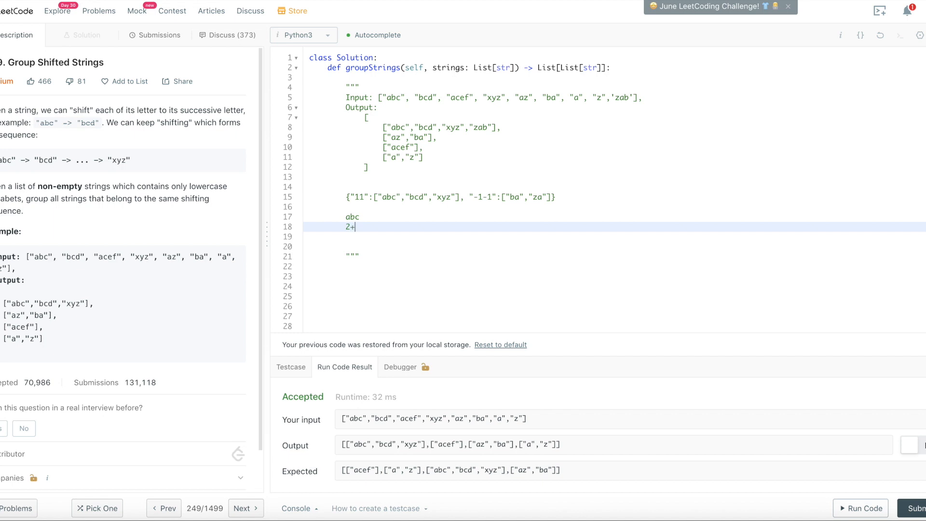
pyautogui.write('2')
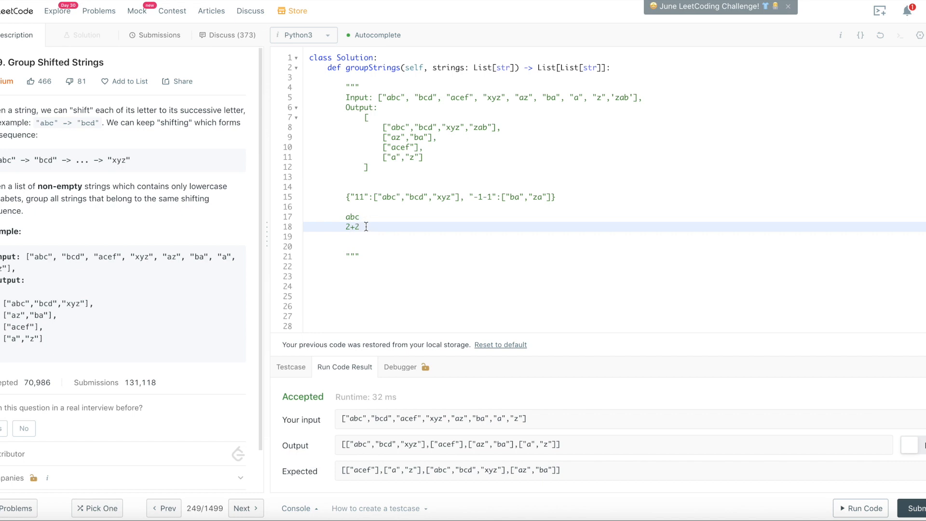
pyautogui.write('+')
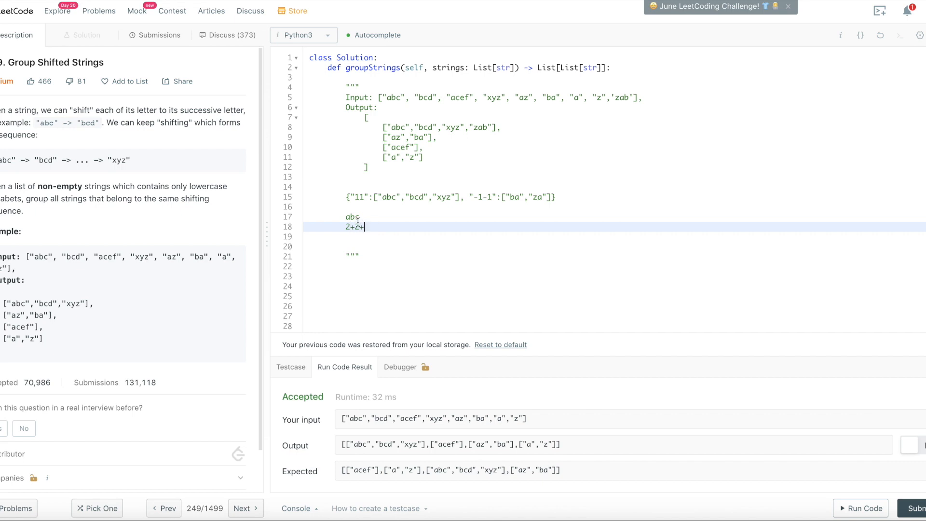
pyautogui.write('3')
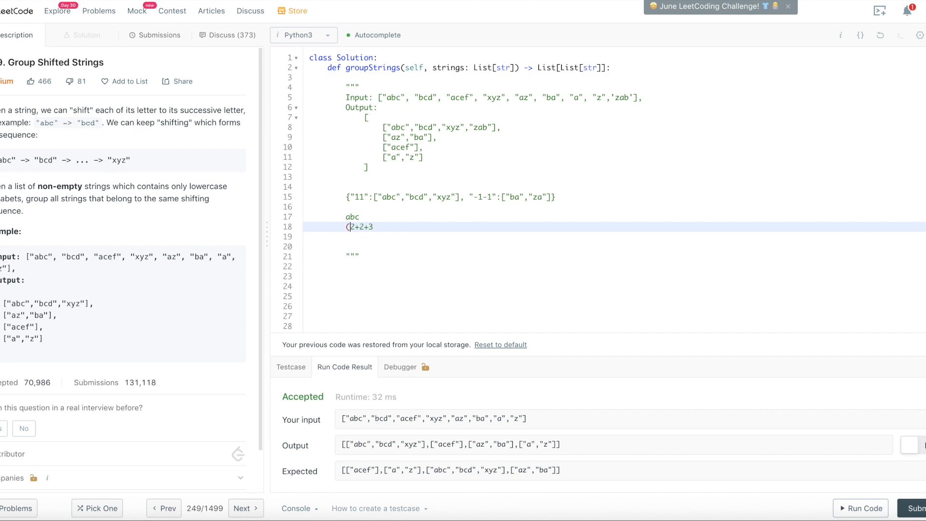
pyautogui.write(')')
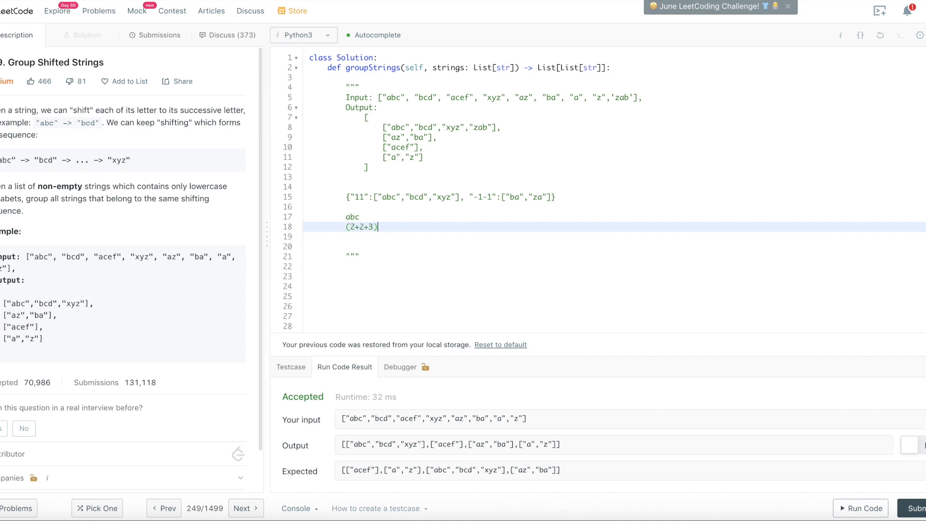
pyautogui.write('%')
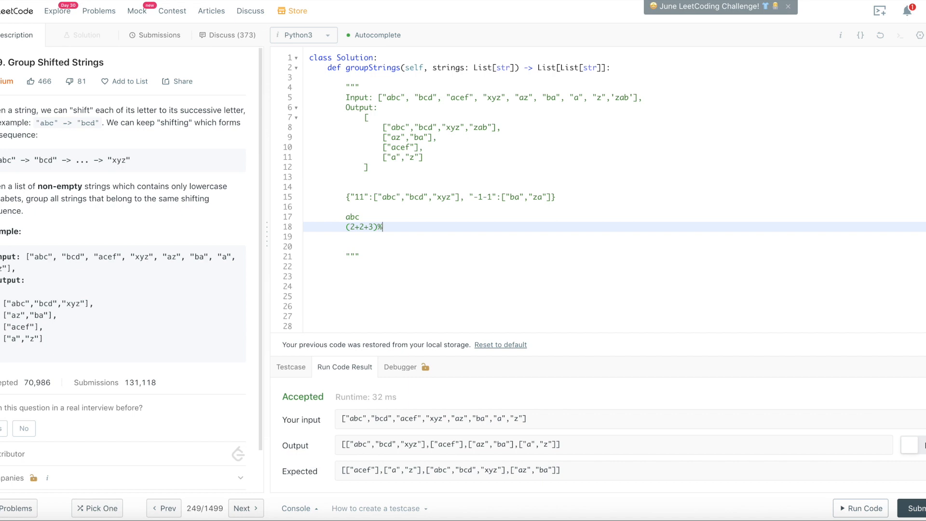
pyautogui.write('3')
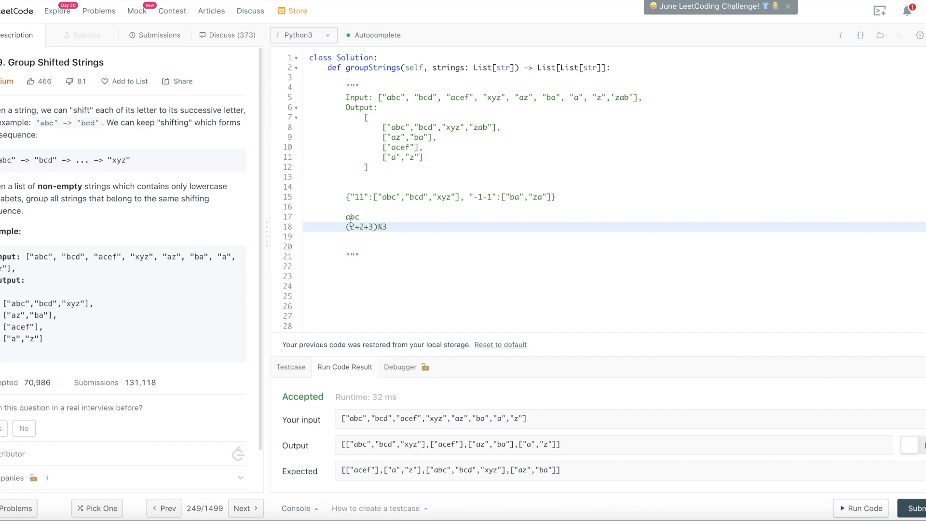
# Correct the calculation to (2+2+26)%26 and move the cursor past the closing docstring quotes
pyautogui.click(359, 217)
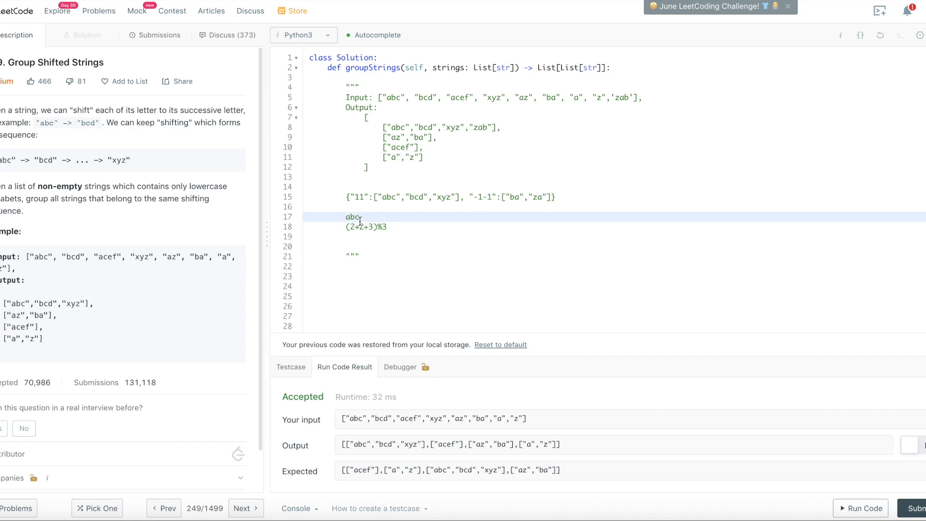
pyautogui.click(411, 236)
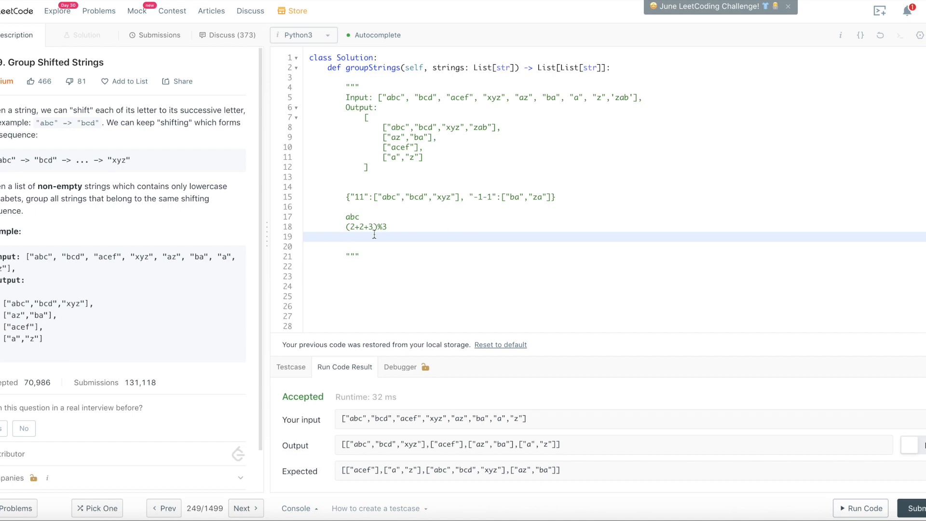
pyautogui.write('6')
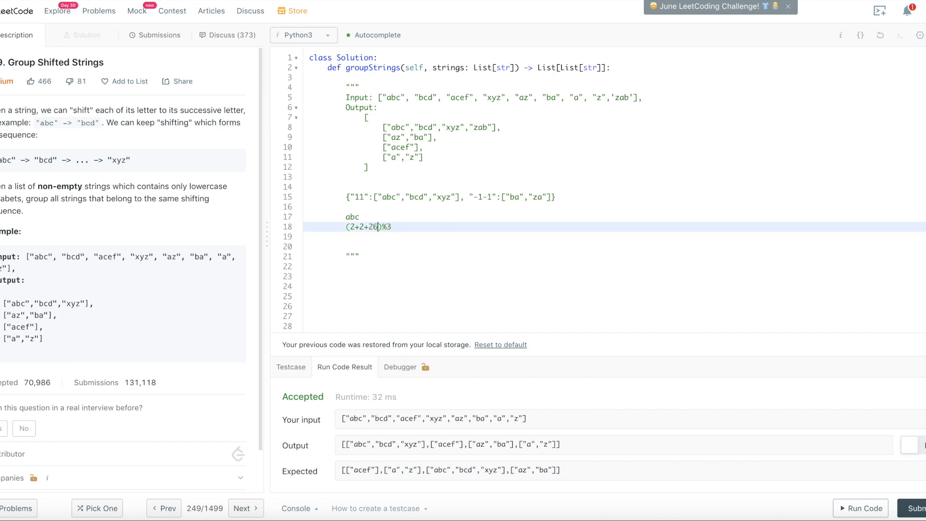
pyautogui.write('26')
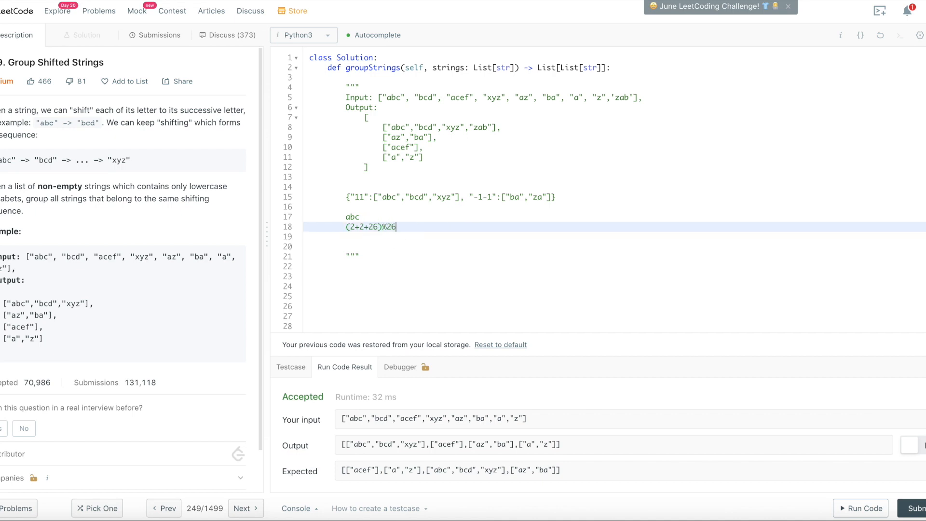
pyautogui.click(377, 257)
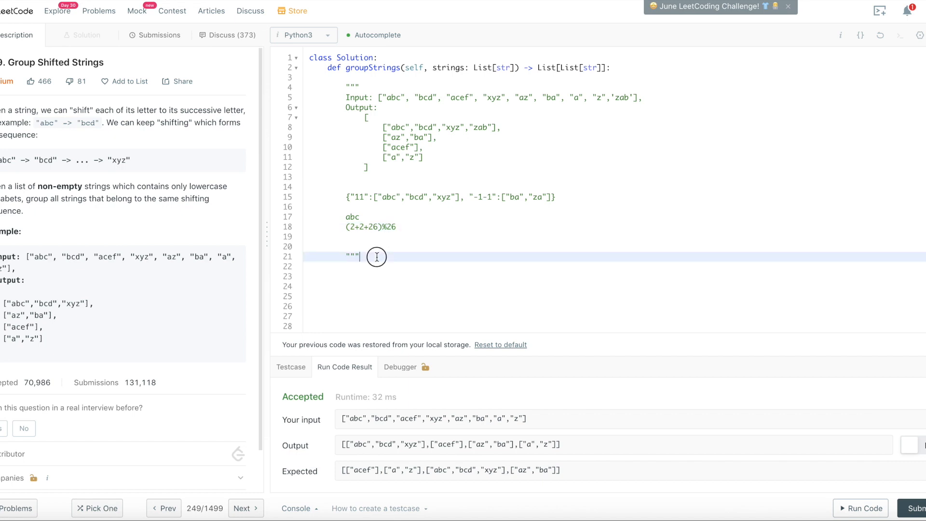
# Begin the loop for string in strings and import defaultdict from collections, dropping the stray (list)
pyautogui.write('for string')
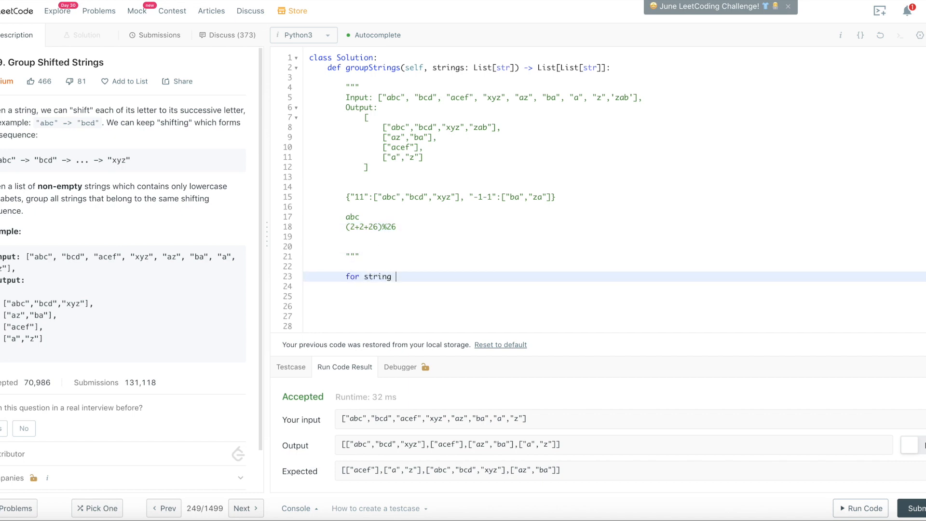
pyautogui.write('in sri')
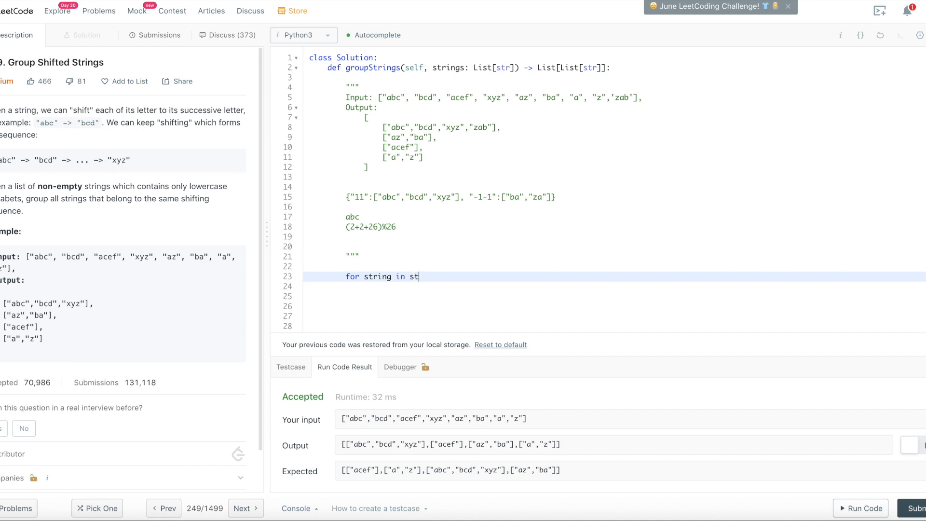
pyautogui.write('rings:')
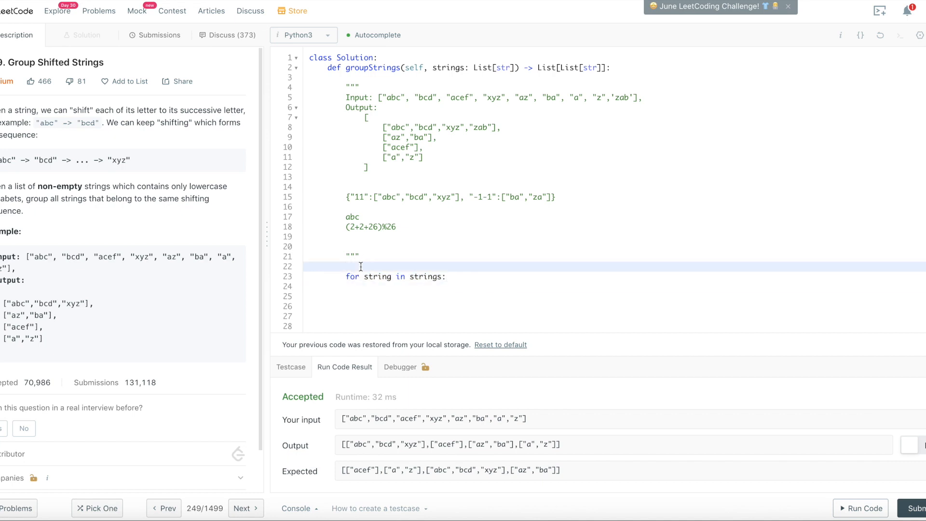
pyautogui.write('result')
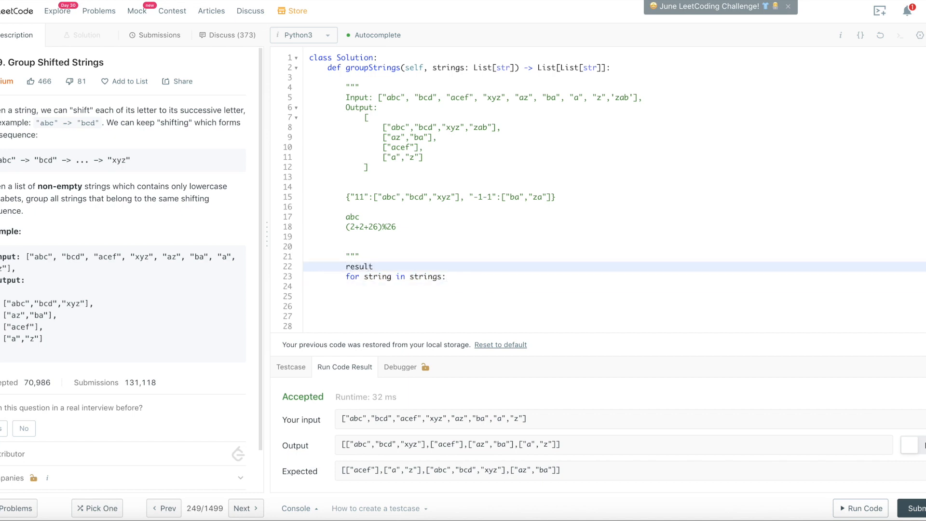
pyautogui.write('from collecti')
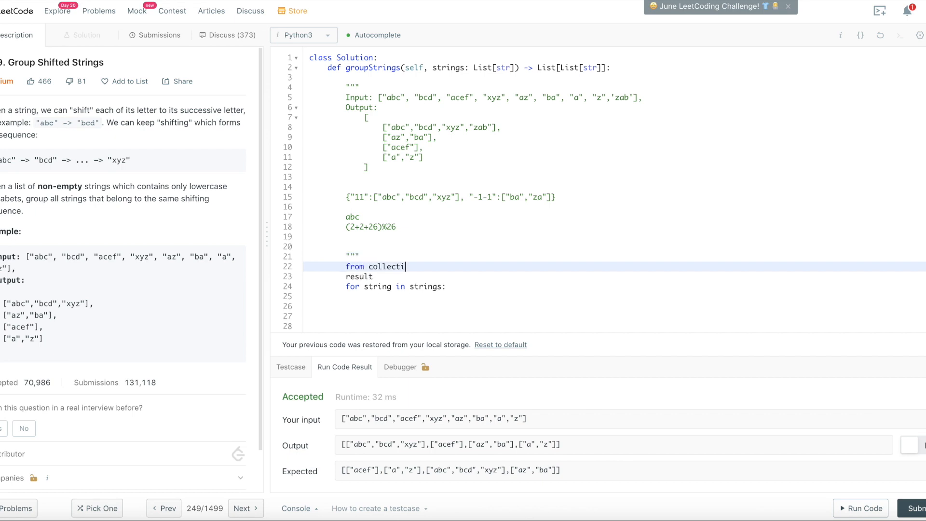
pyautogui.write('ons')
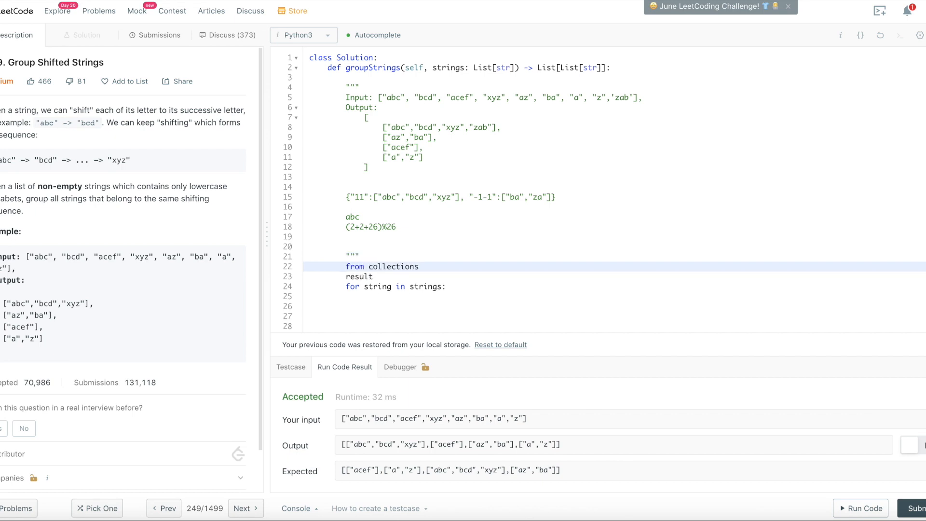
pyautogui.write('import defau')
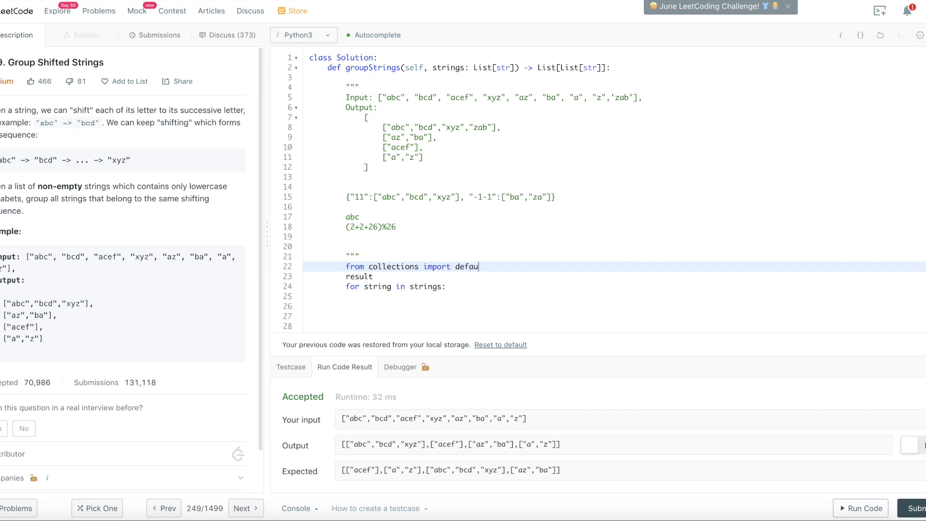
pyautogui.write('ltdict')
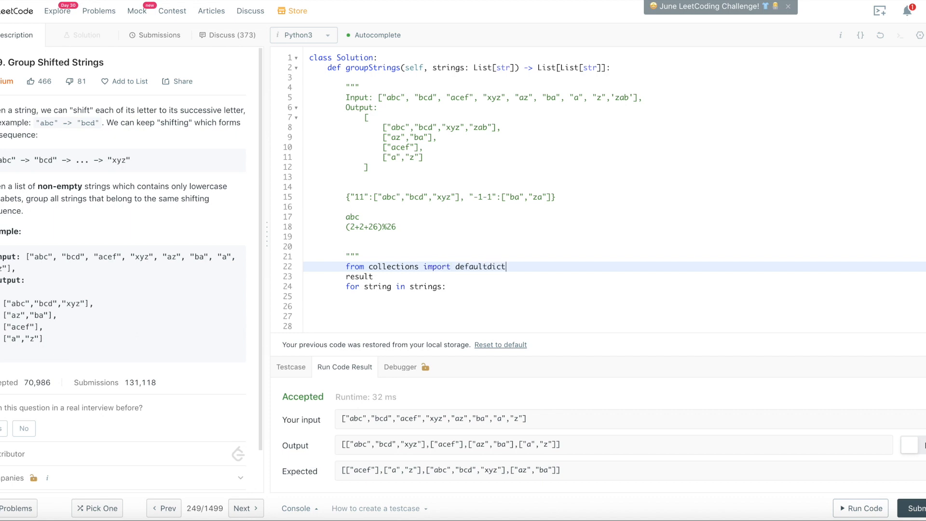
pyautogui.write('(list)')
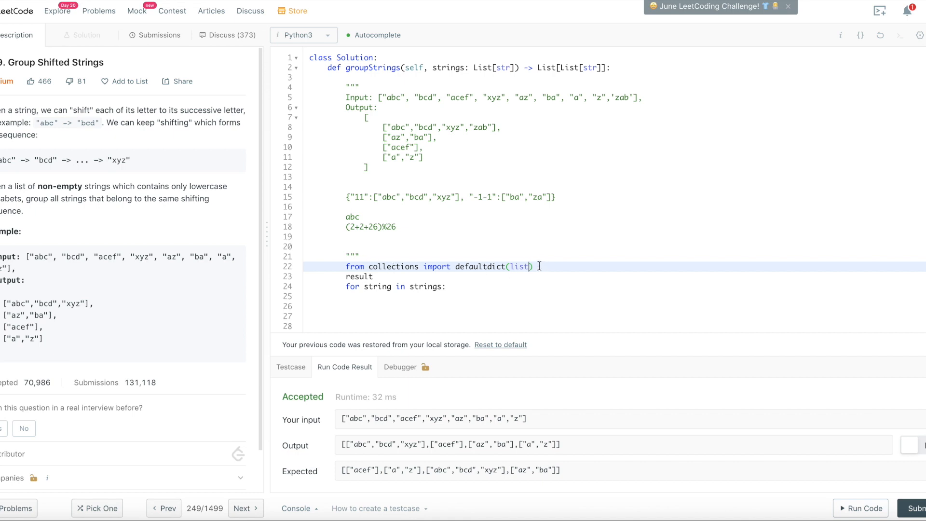
pyautogui.press('Backspace')
pyautogui.write(' =')
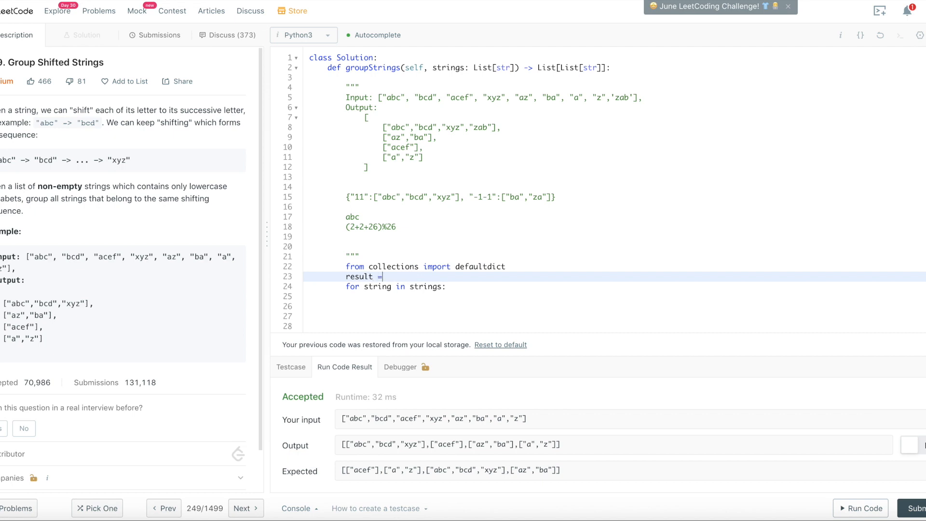
# Initialise result as defaultdict(list)
pyautogui.write('defaultdoc')
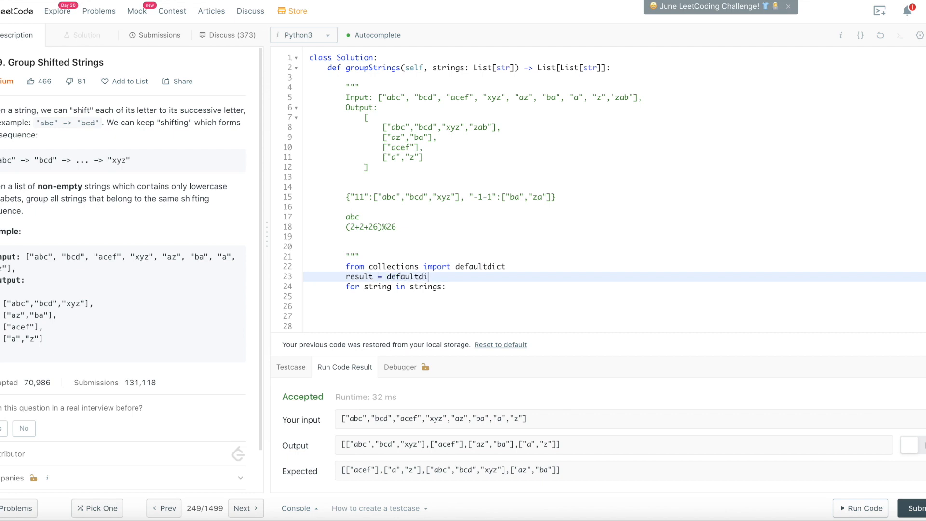
pyautogui.write('ct')
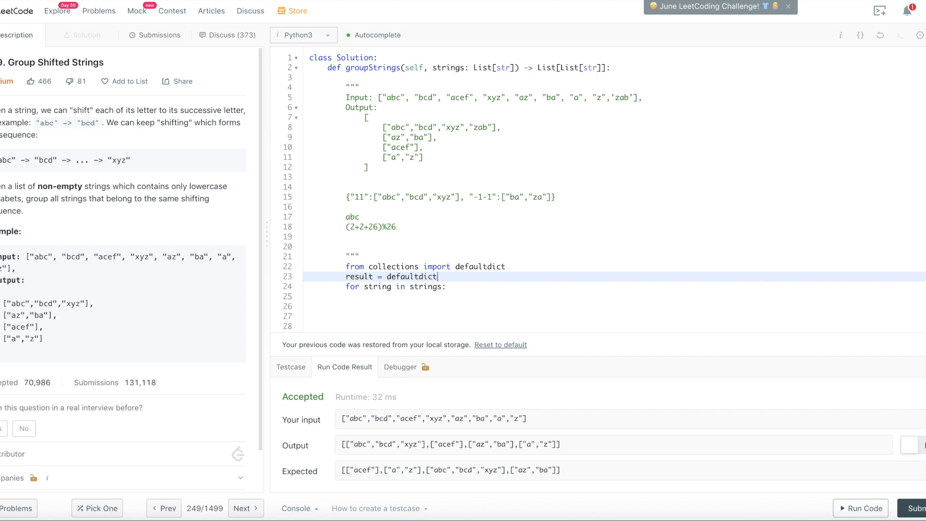
pyautogui.write('(l)')
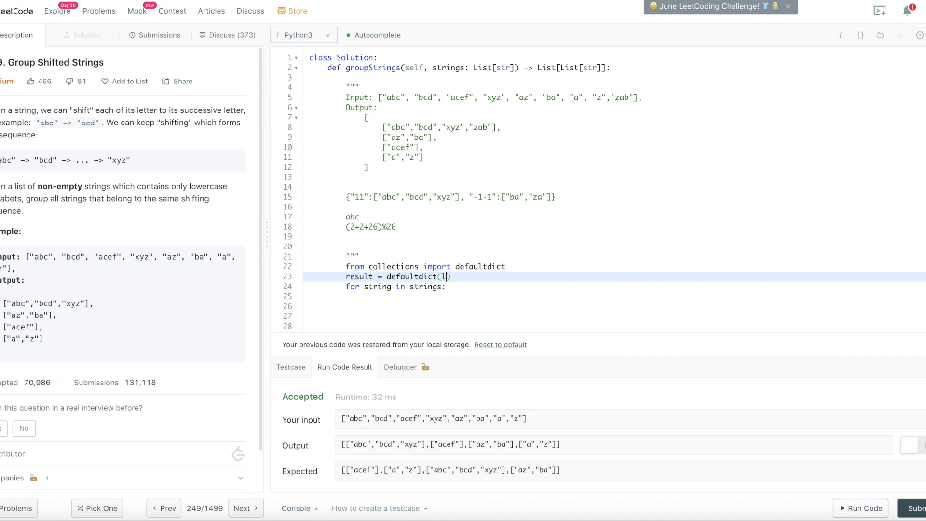
pyautogui.write('ist')
pyautogui.click(615, 296)
pyautogui.write('for')
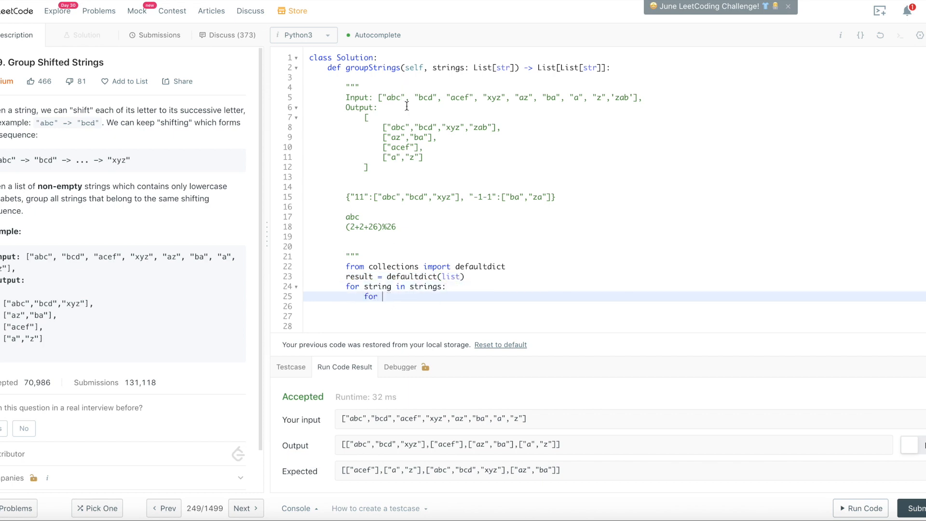
# Write the inner loop for ch in range(1,len(string)):
pyautogui.write('ch')
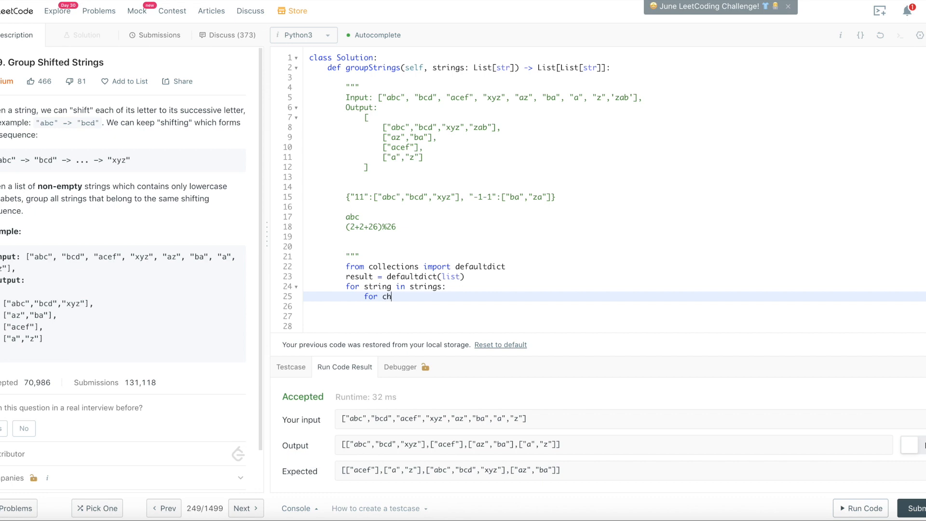
pyautogui.write('AR')
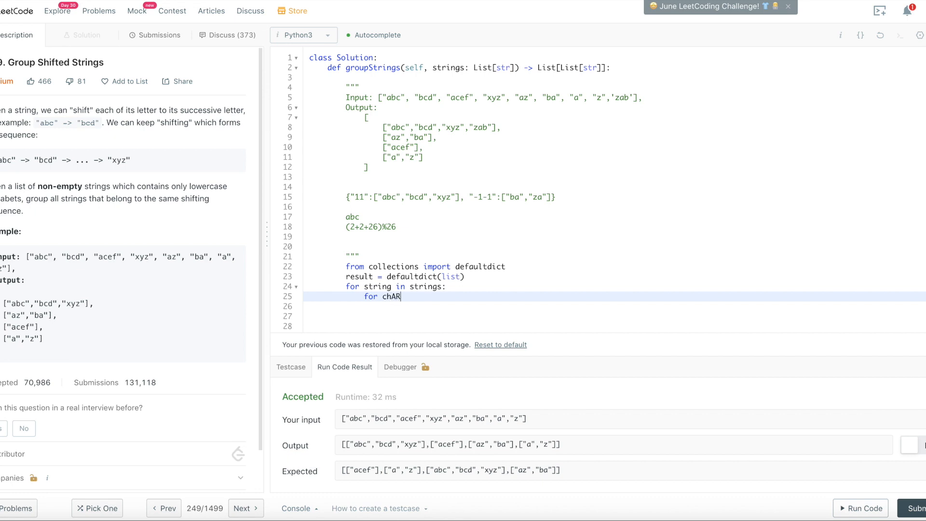
pyautogui.press('Backspace')
pyautogui.write(' in')
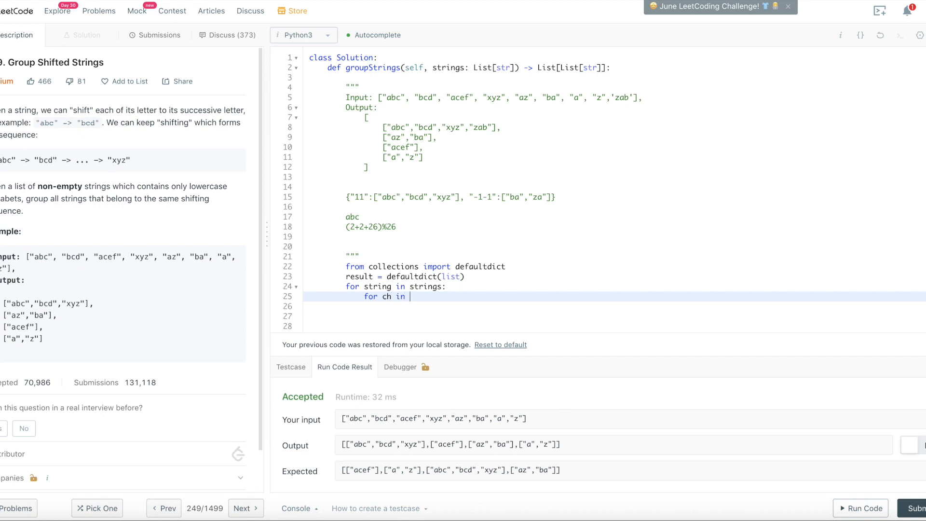
pyautogui.write('range(')
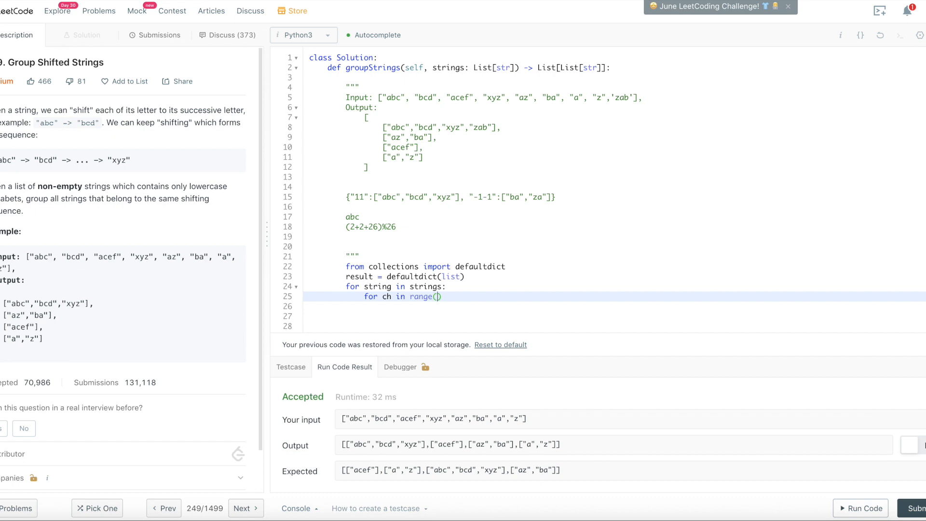
pyautogui.write('1,len(')
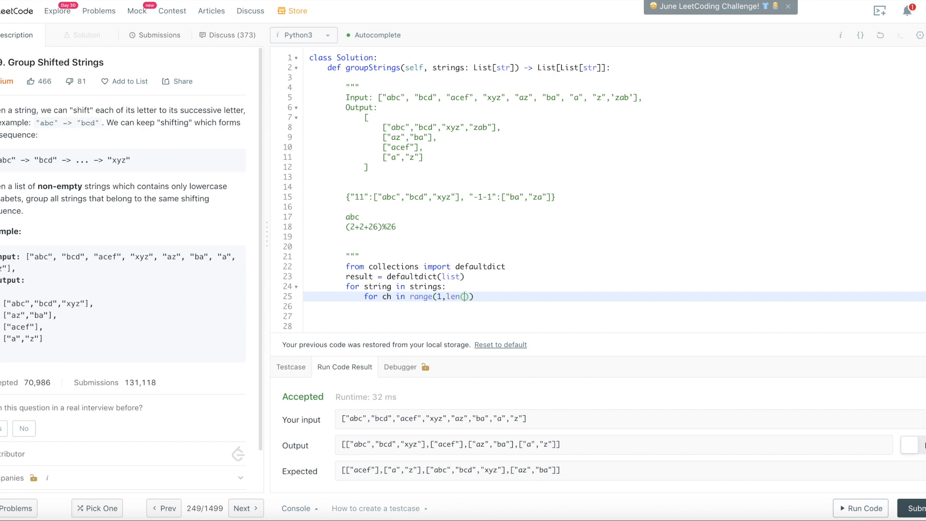
pyautogui.write('string')
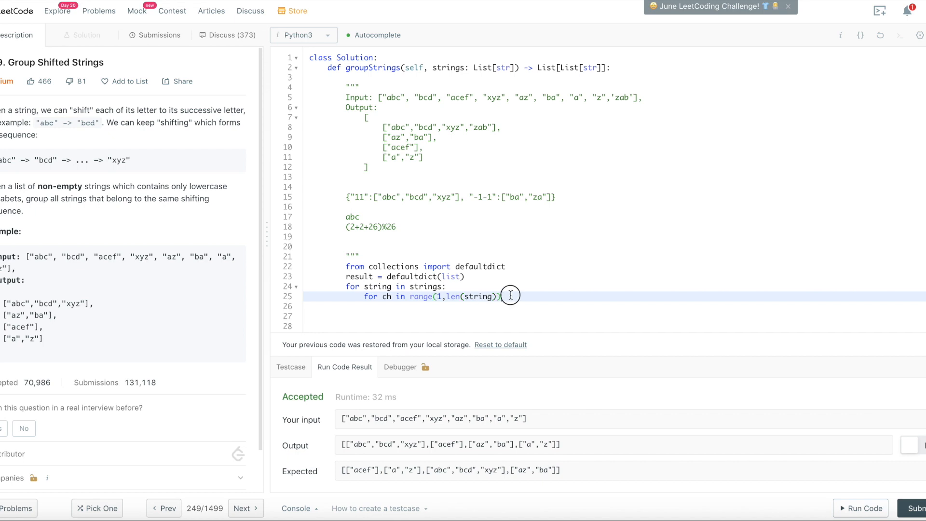
pyautogui.write(':')
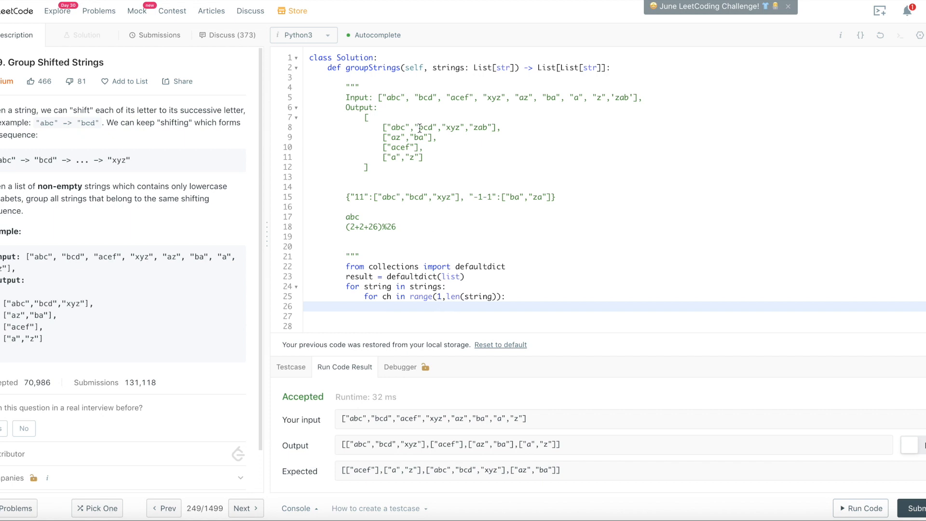
# Initialise key before the inner loop and start the key += line inside it
pyautogui.click(383, 306)
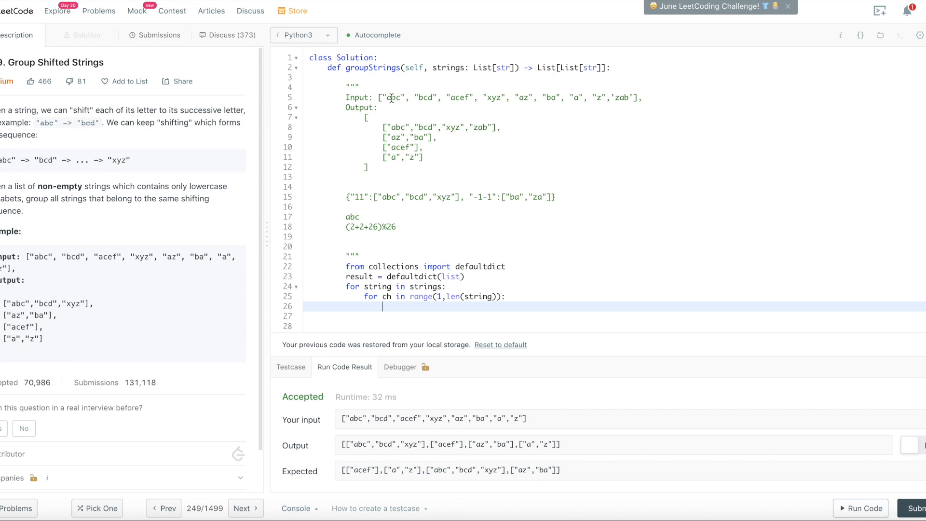
pyautogui.moveTo(513, 300)
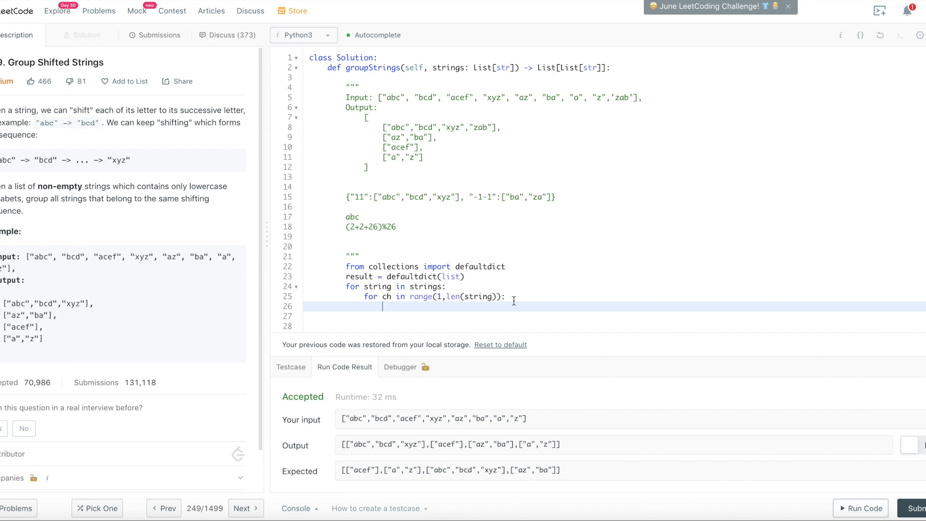
pyautogui.moveTo(498, 291)
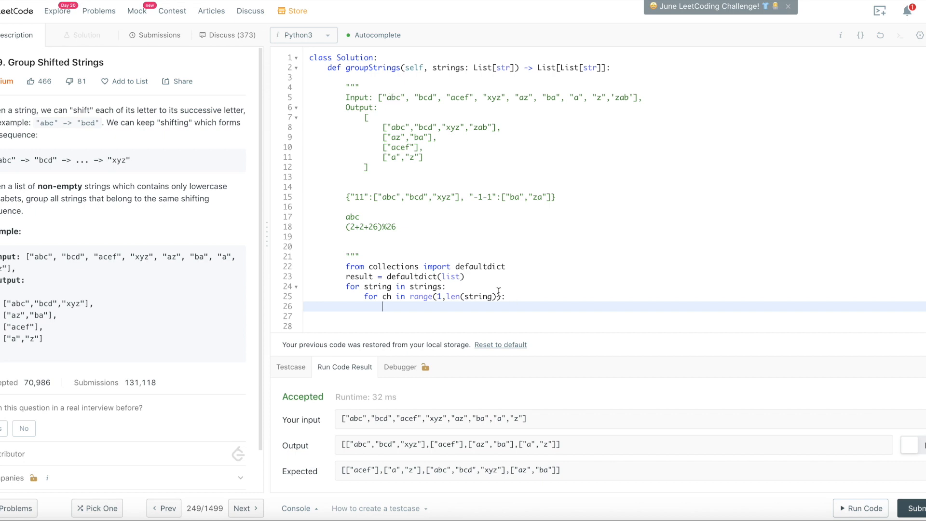
pyautogui.write('k')
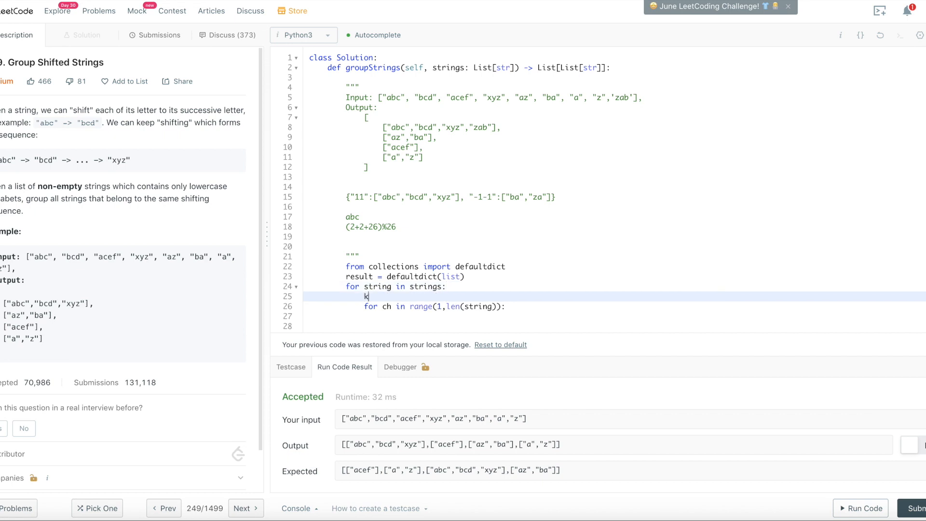
pyautogui.write('ey =')
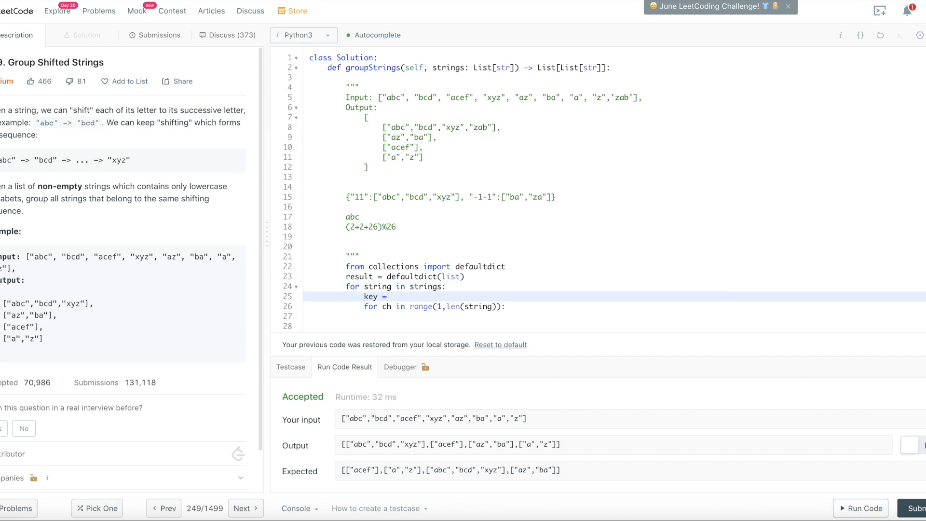
pyautogui.doubleClick(371, 296)
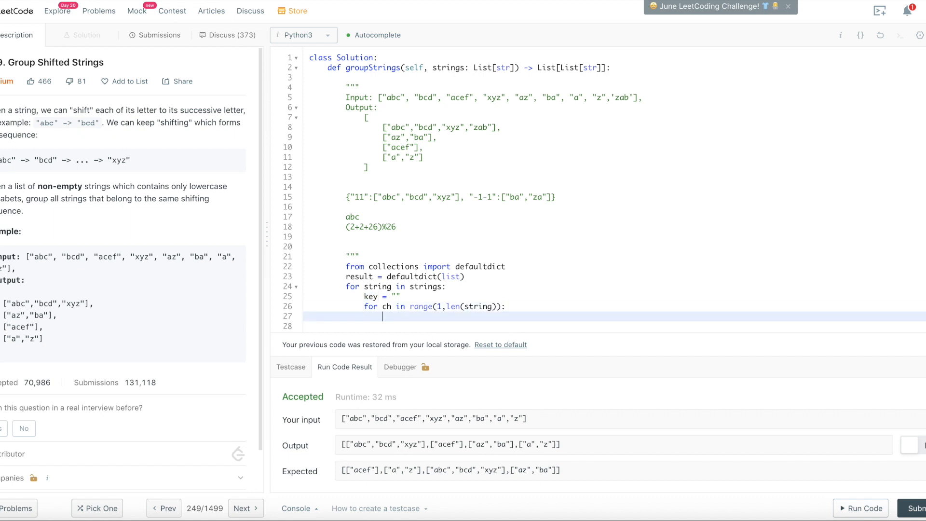
pyautogui.write('ke')
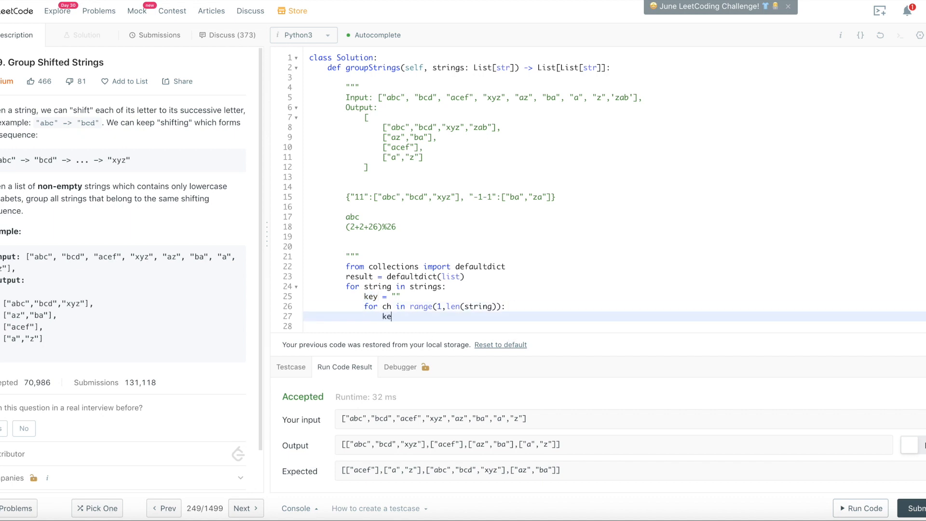
pyautogui.write('y+')
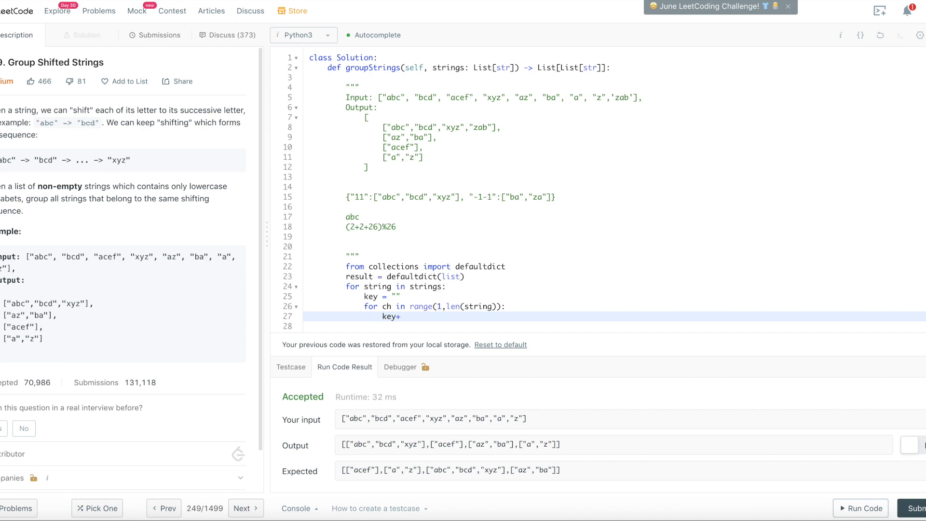
pyautogui.write('=')
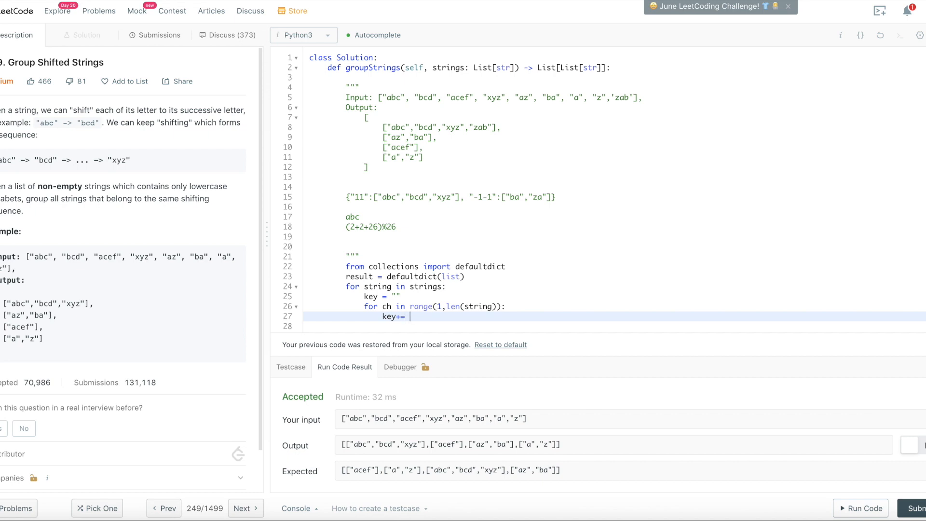
# Build the key term as str(ord(string[ch]) - ord(string[ch-1]))
pyautogui.write('ord')
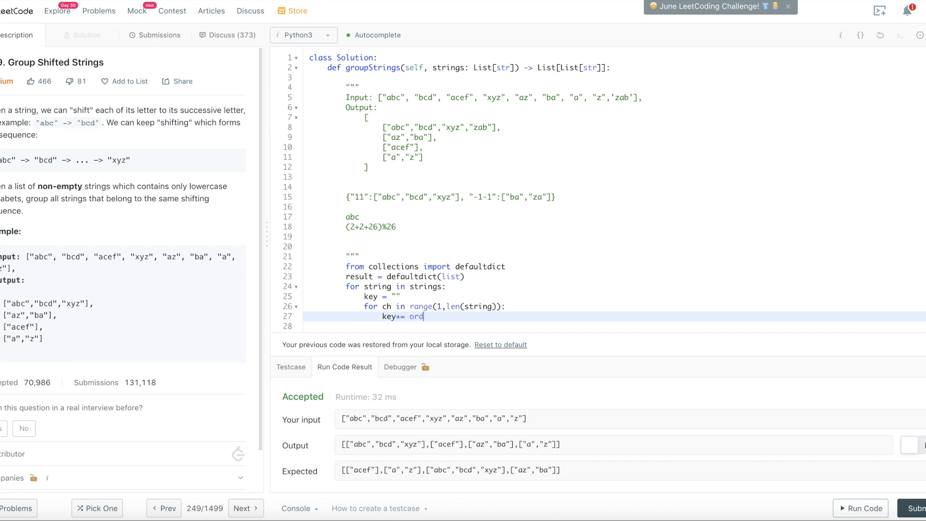
pyautogui.write('()')
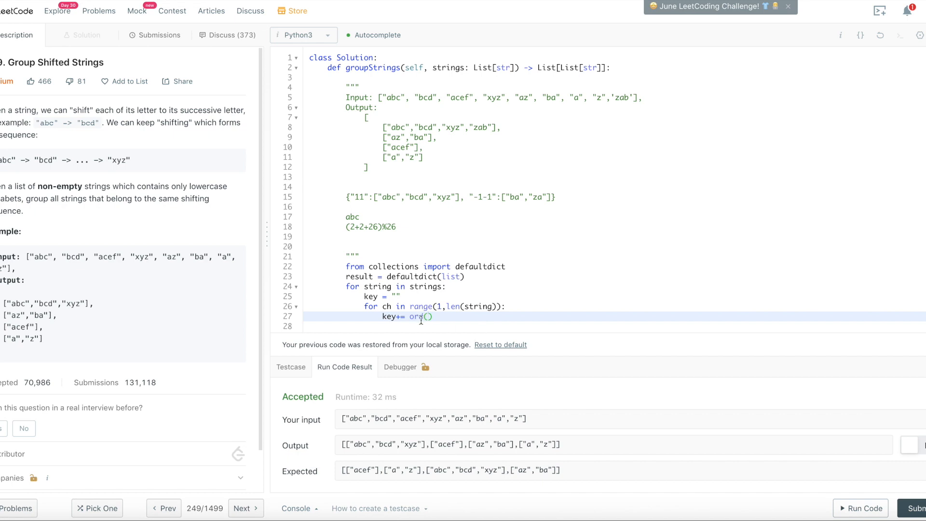
pyautogui.moveTo(414, 293)
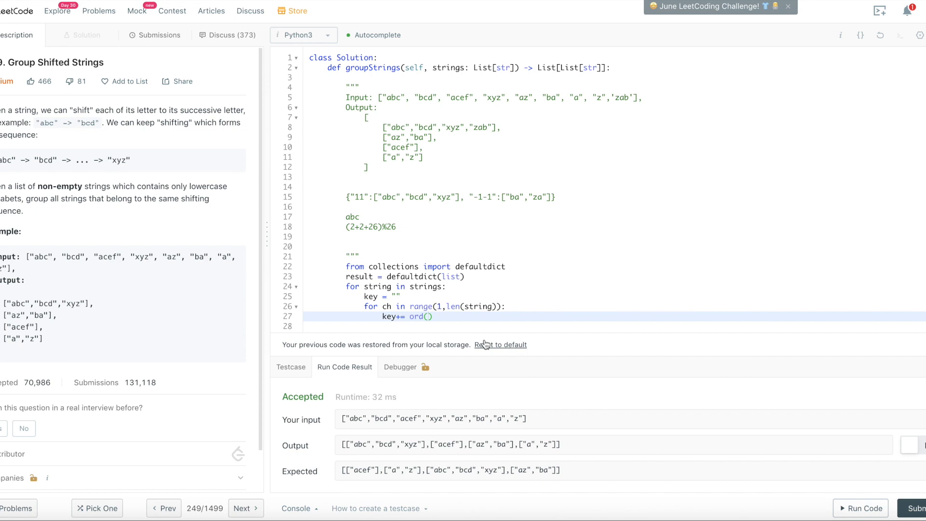
pyautogui.write('strin')
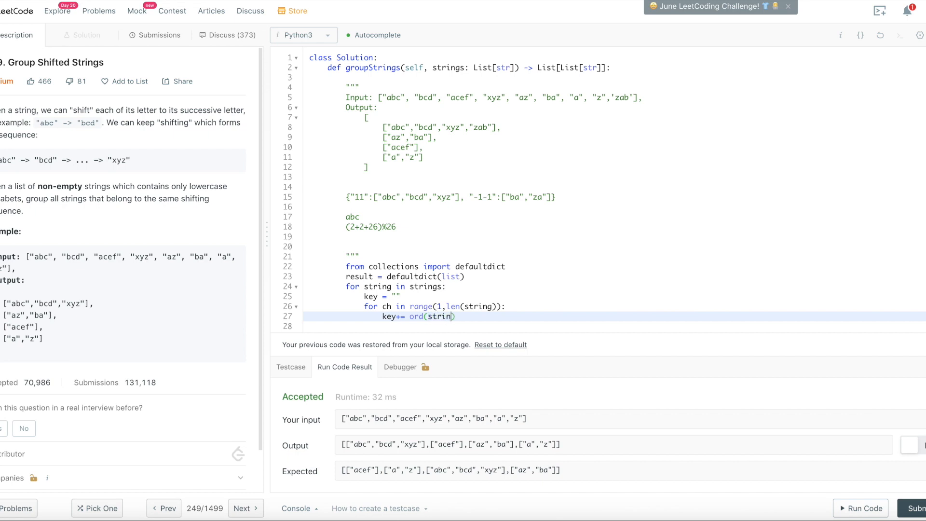
pyautogui.write('g[]')
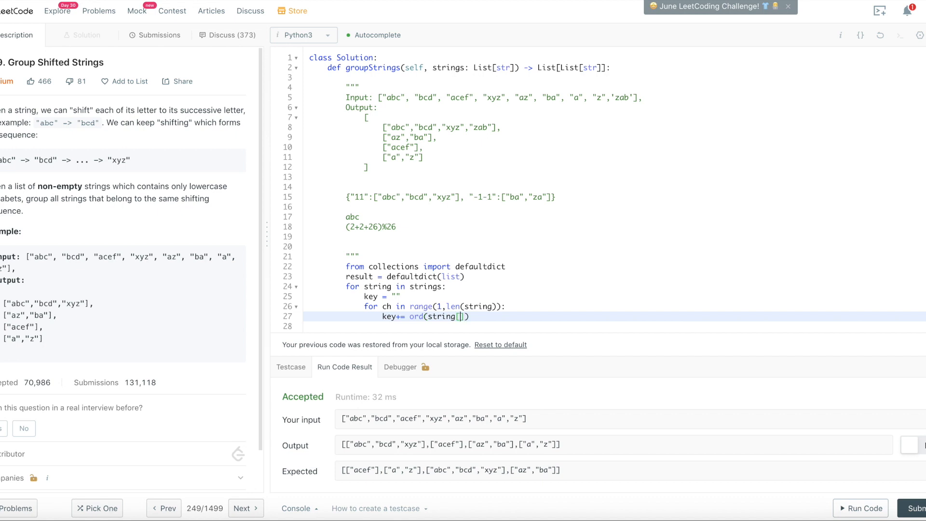
pyautogui.write('ch')
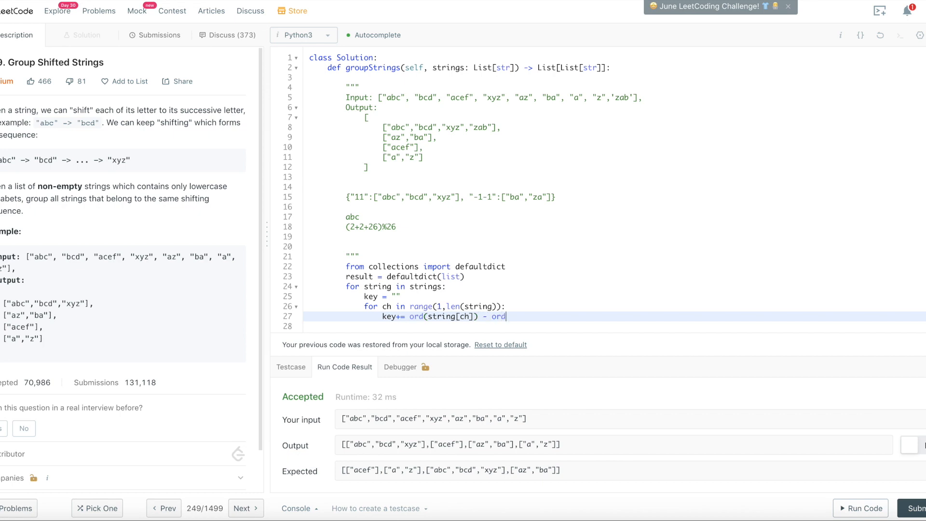
pyautogui.write('(')
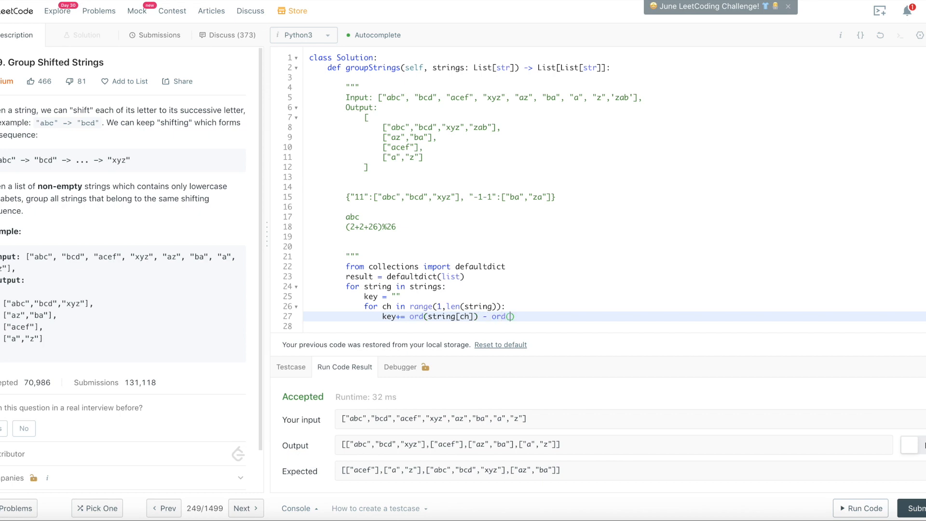
pyautogui.write('string[')
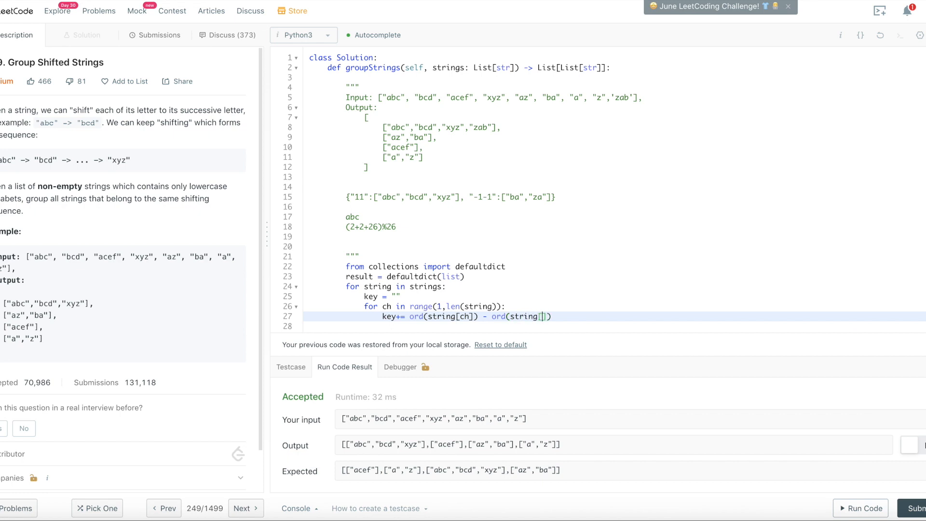
pyautogui.write('ch')
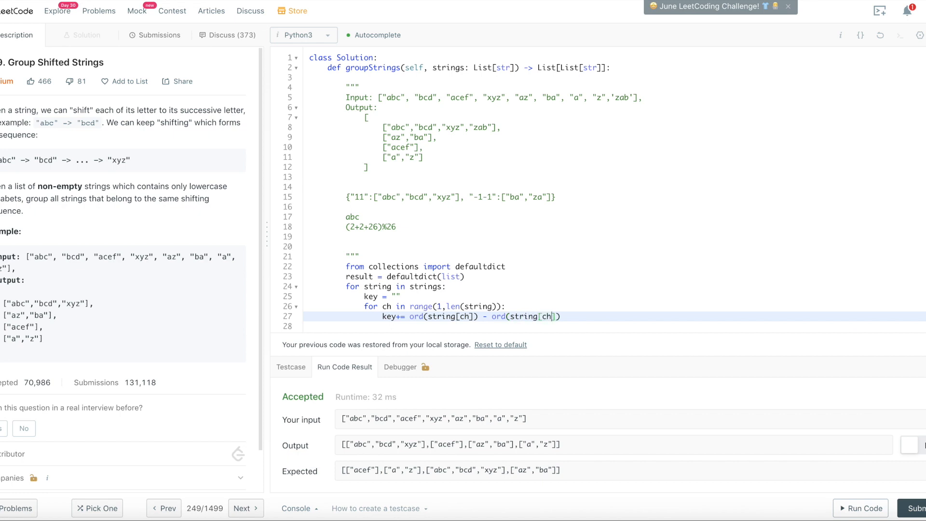
pyautogui.write('-1')
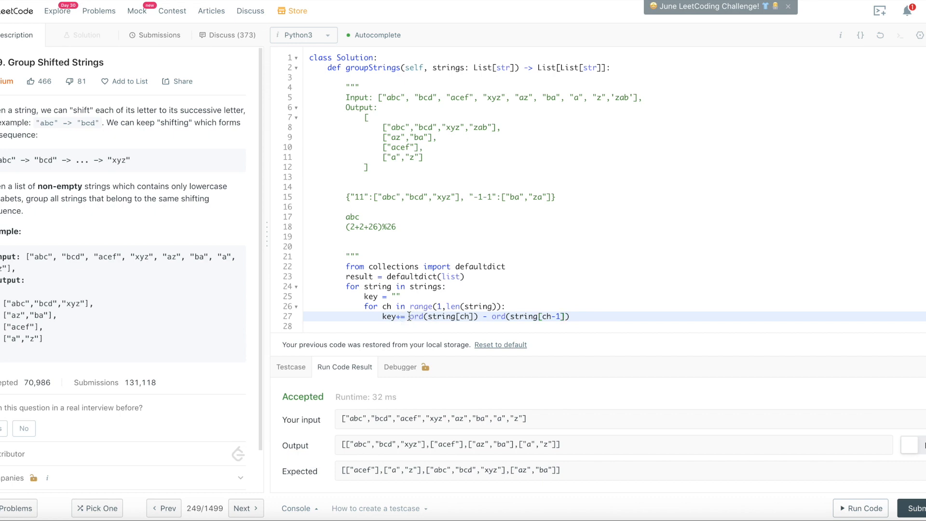
pyautogui.write('str(')
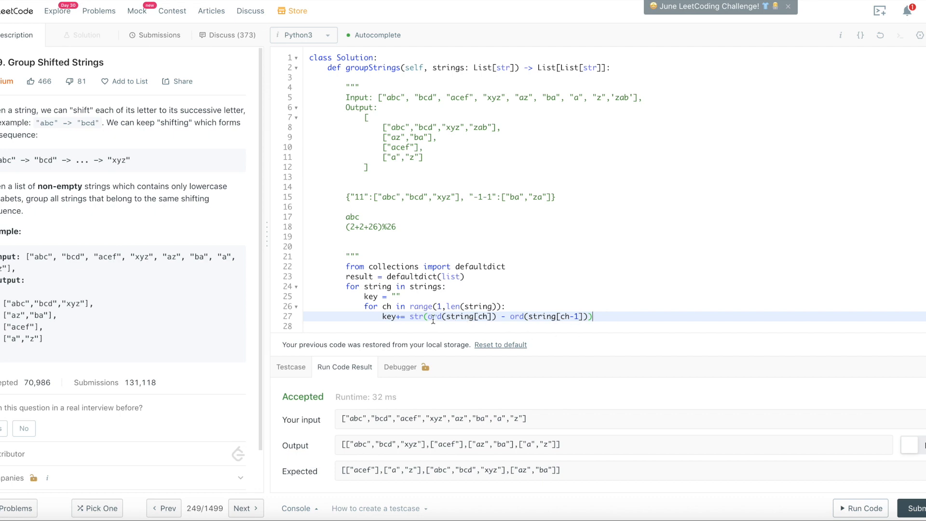
# Wrap the letter difference as ((...)+26)%26 inside str on line 27
pyautogui.click(428, 316)
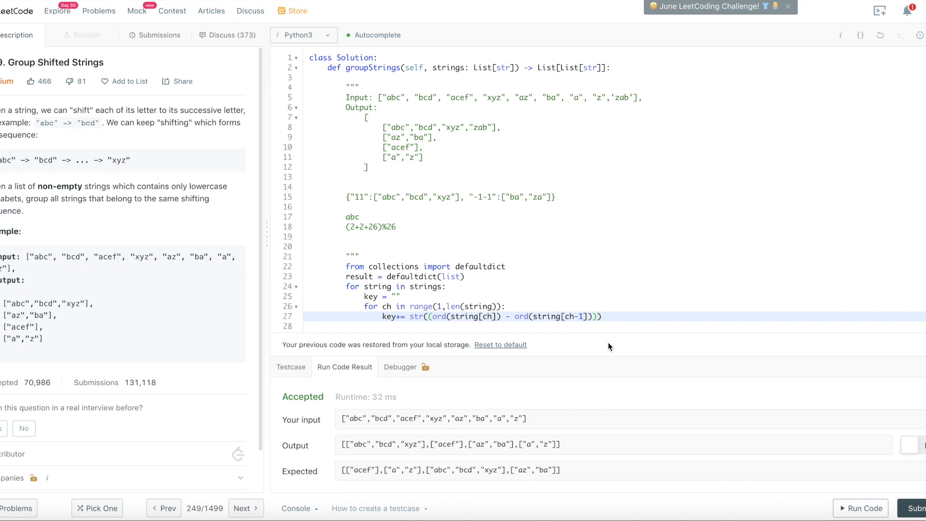
pyautogui.write('+2')
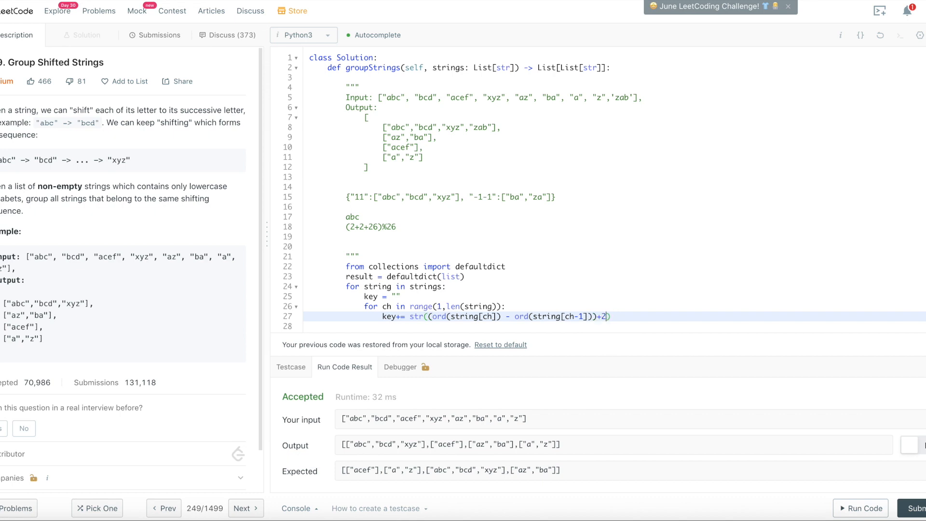
pyautogui.write('6')
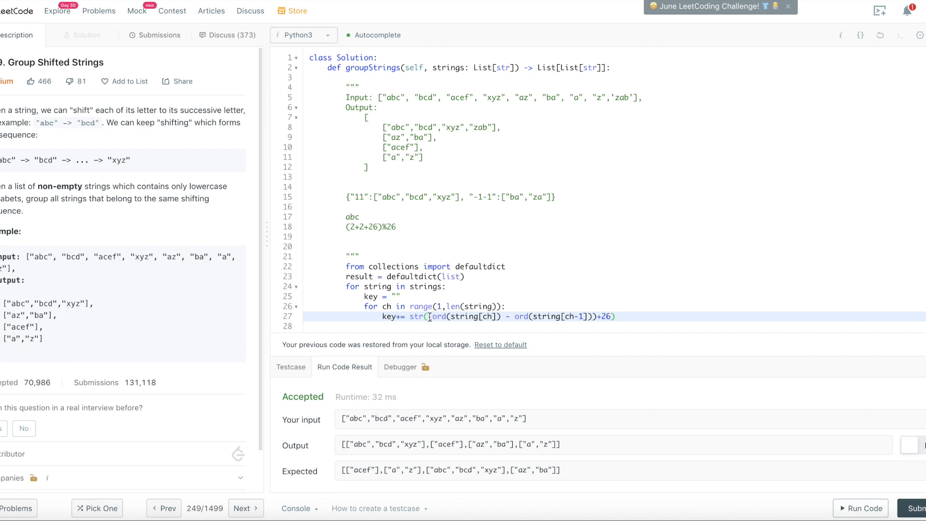
pyautogui.write('(')
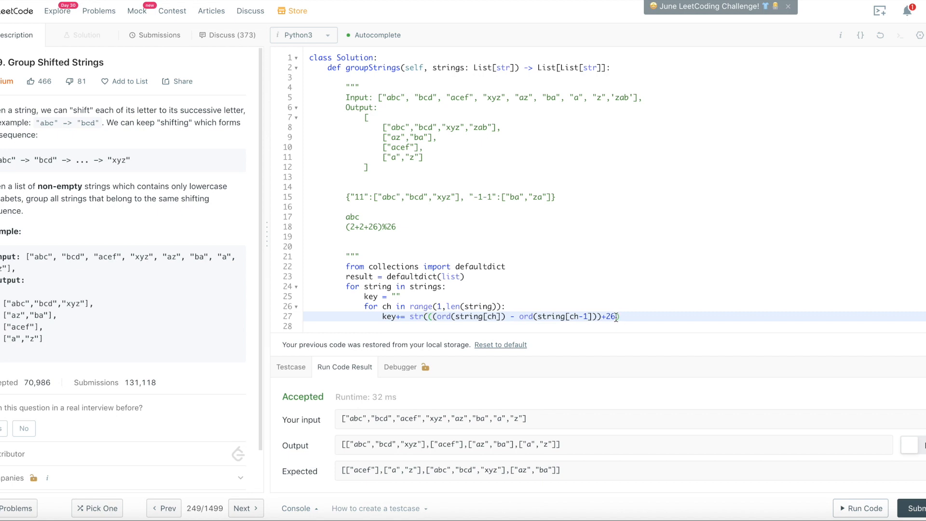
pyautogui.write(')')
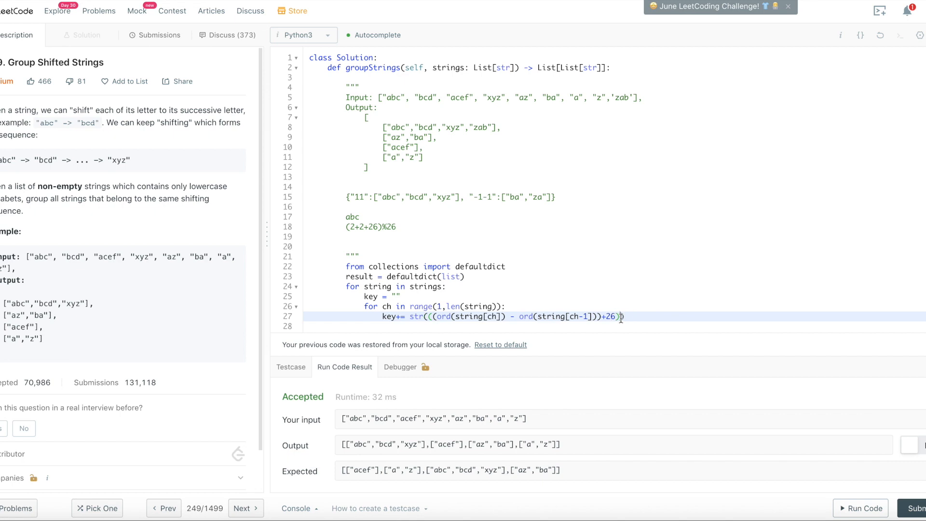
pyautogui.write('%26')
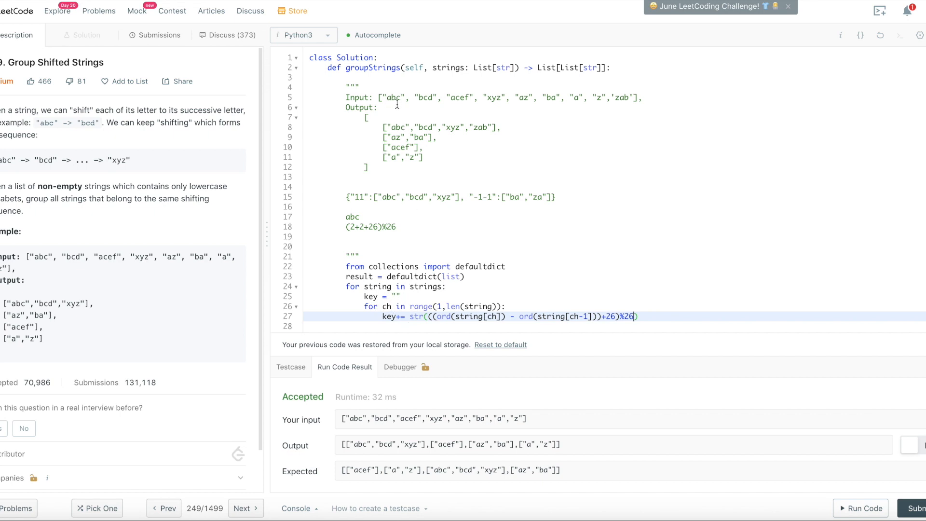
pyautogui.moveTo(408, 104)
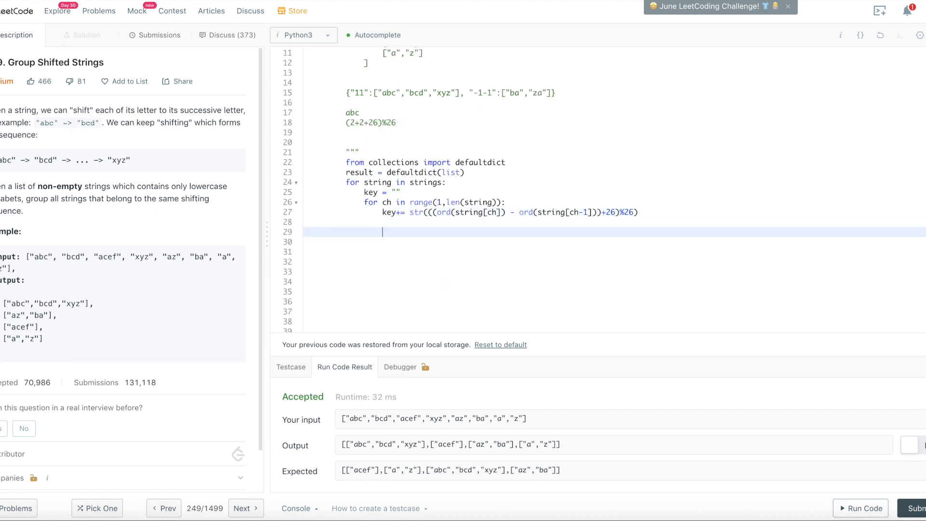
# Append each string to result[key] after the inner loop
pyautogui.write('result[')
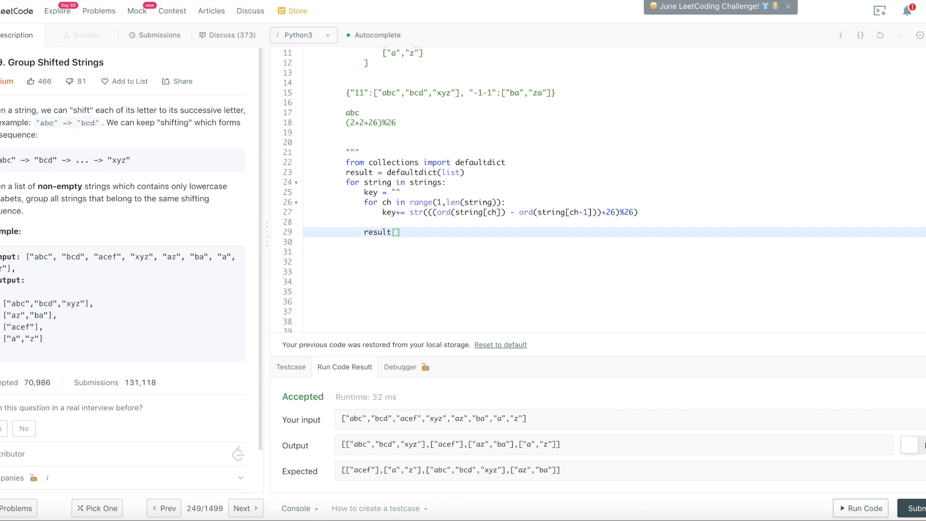
pyautogui.write('key')
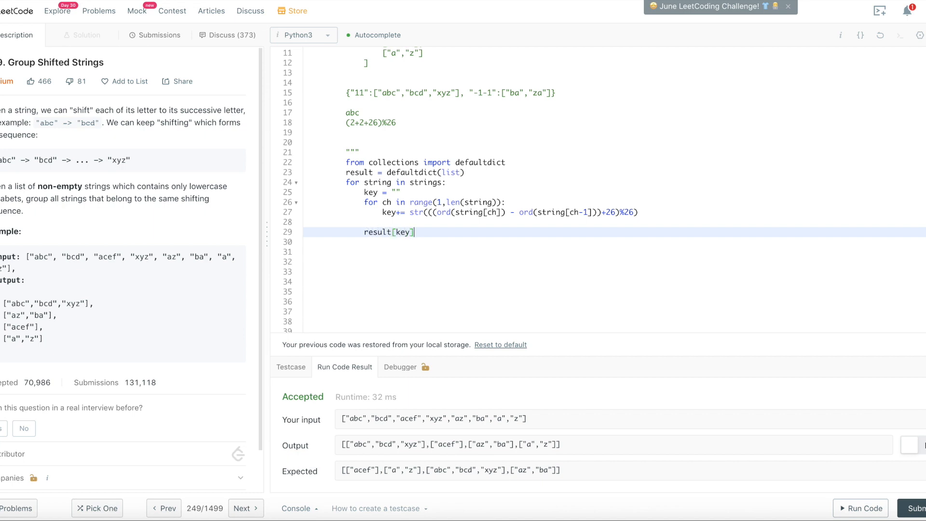
pyautogui.write('.append')
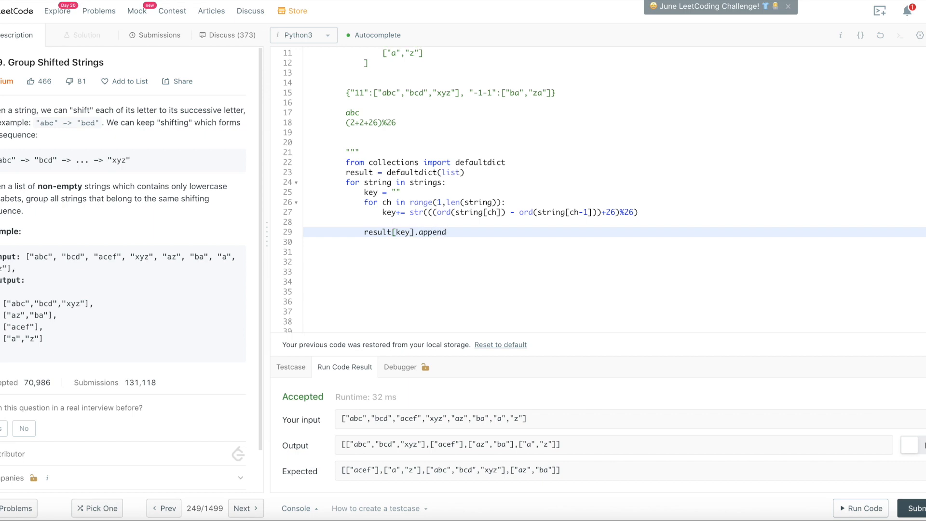
pyautogui.write('()')
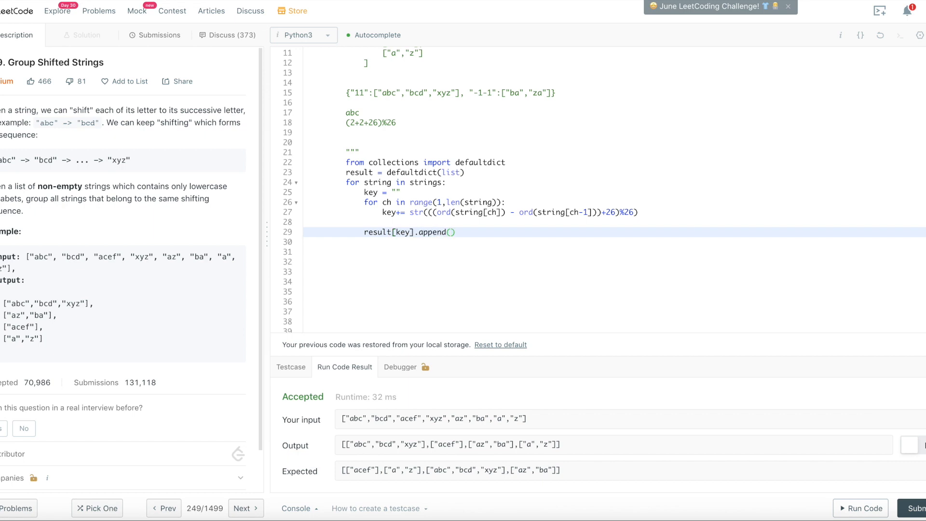
pyautogui.write('string')
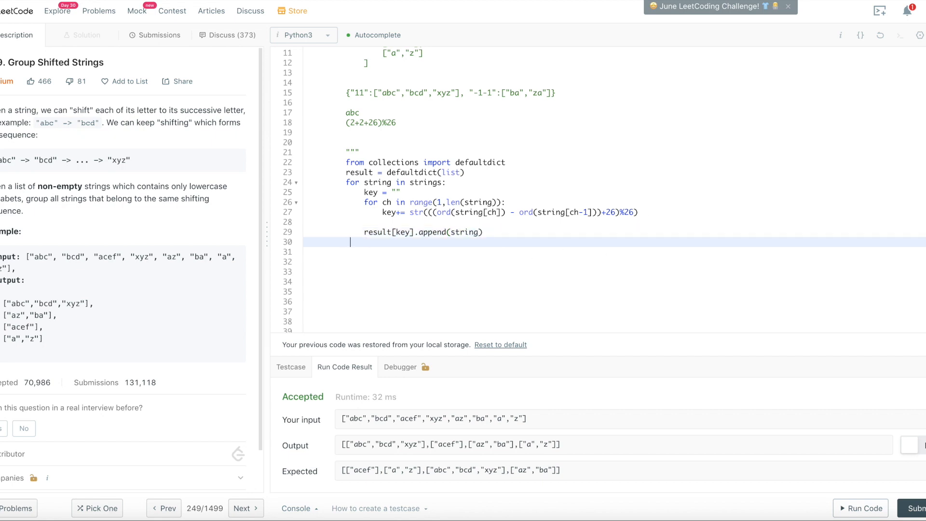
# Return result.values() and run the sample test, getting Accepted
pyautogui.write('return re')
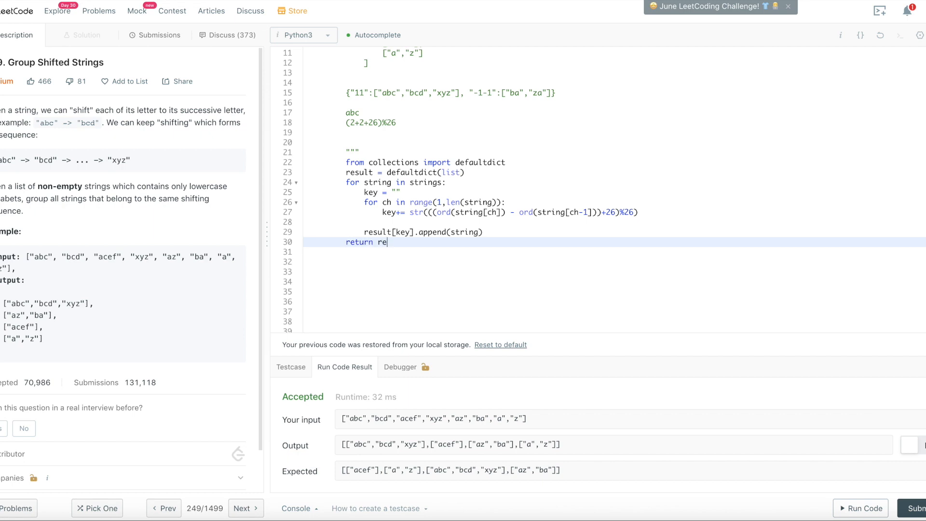
pyautogui.write('sult.value')
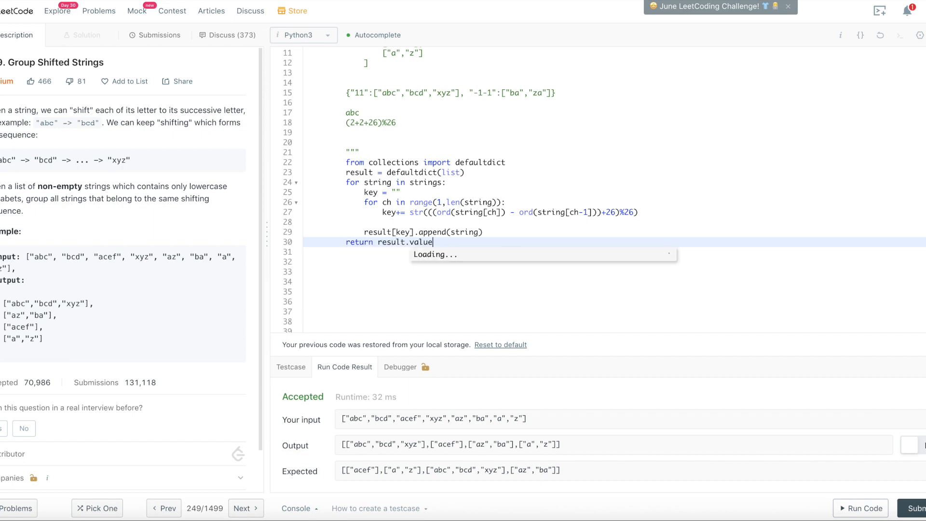
pyautogui.write('s()')
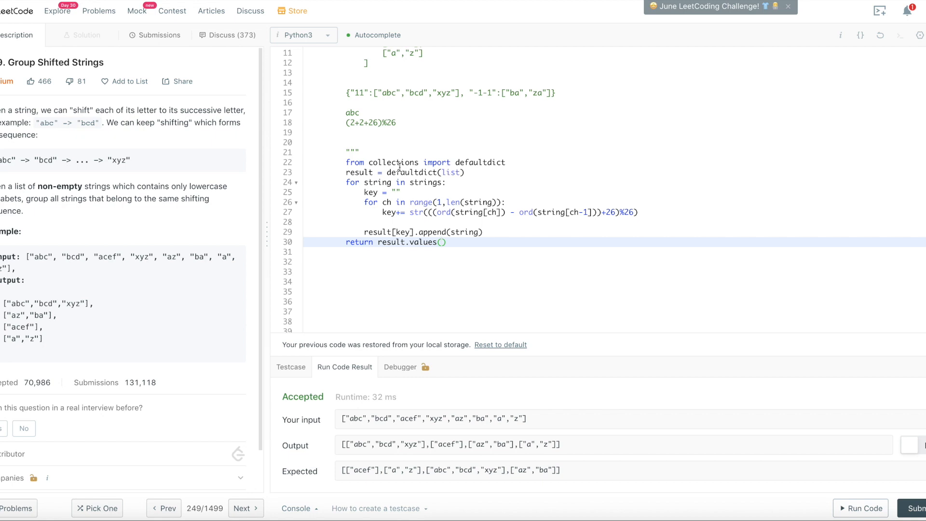
pyautogui.moveTo(454, 174)
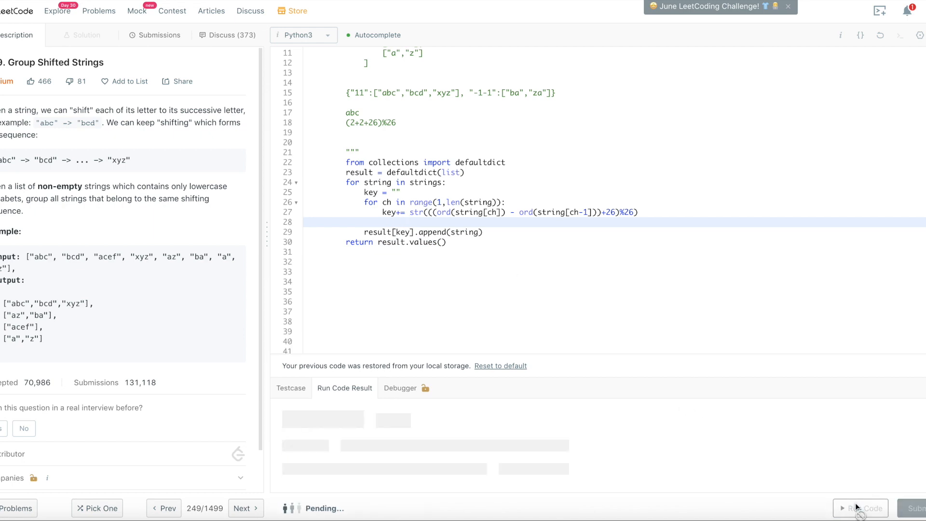
pyautogui.click(863, 508)
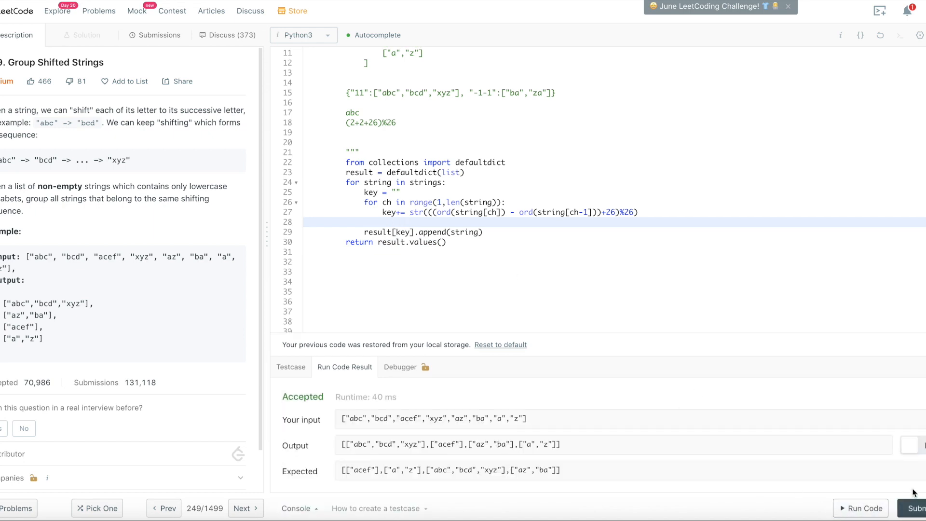
# Submit the solution twice, showing Success at 36 ms, faster than 76.48%
pyautogui.click(158, 34)
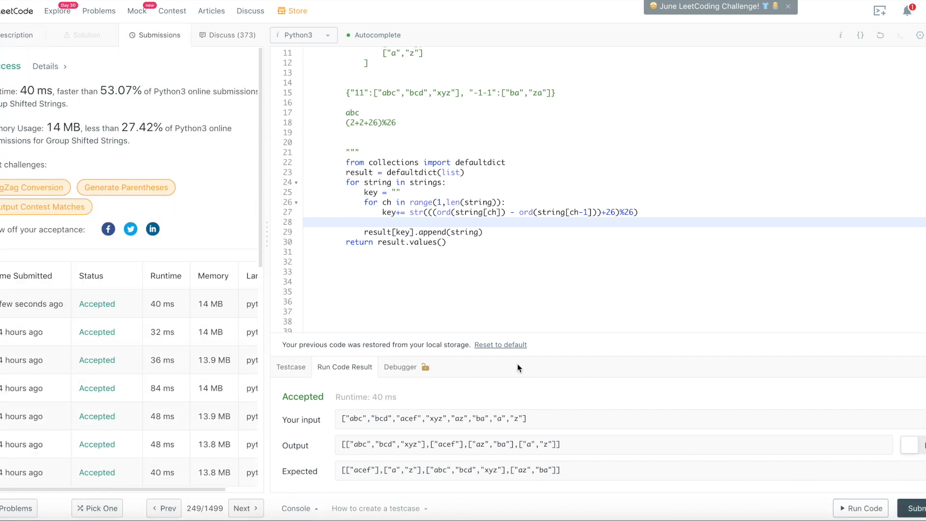
pyautogui.moveTo(118, 113)
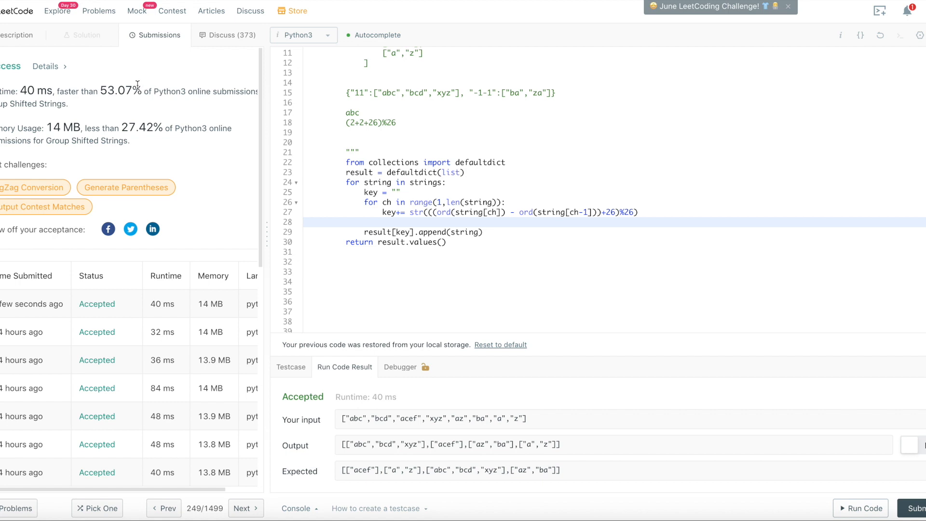
pyautogui.moveTo(492, 276)
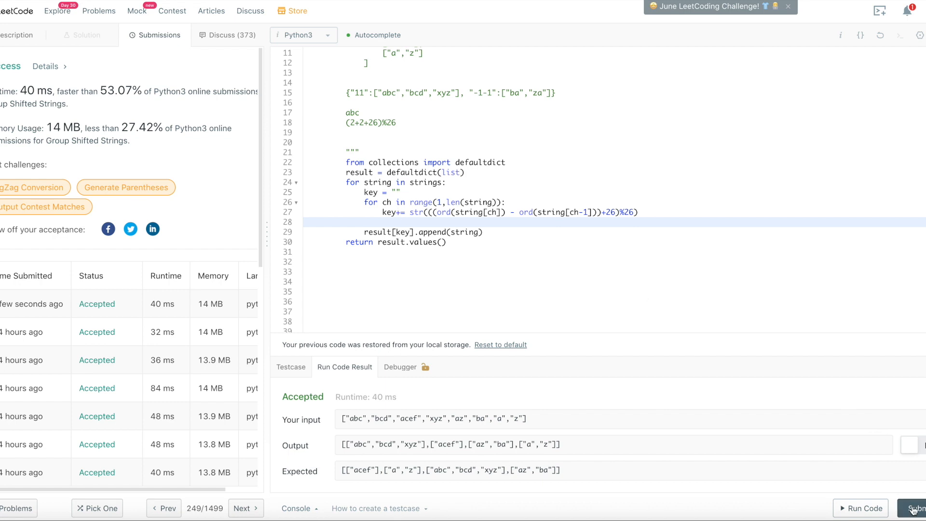
pyautogui.click(917, 509)
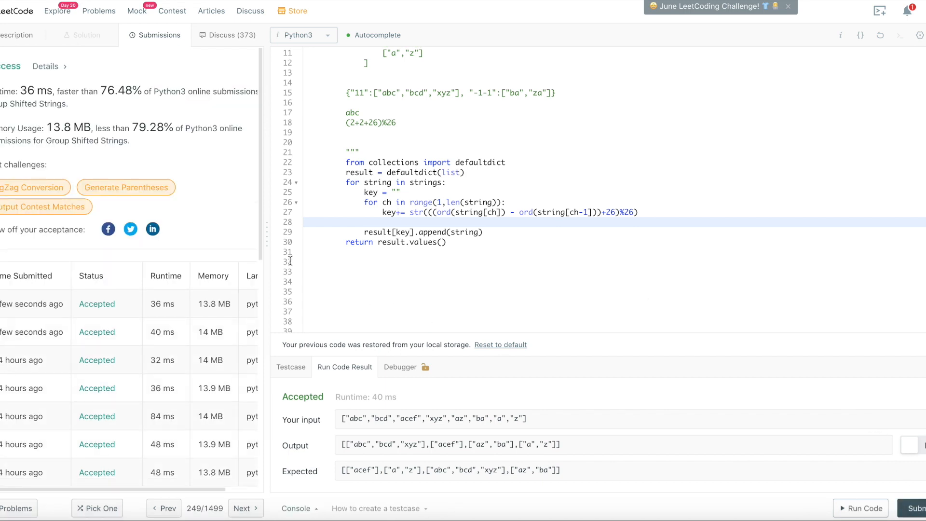
pyautogui.moveTo(480, 216)
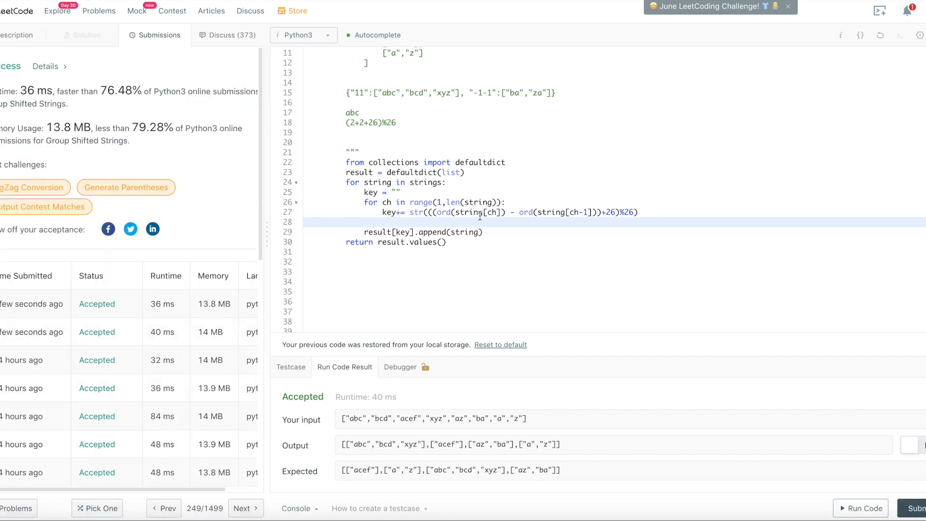